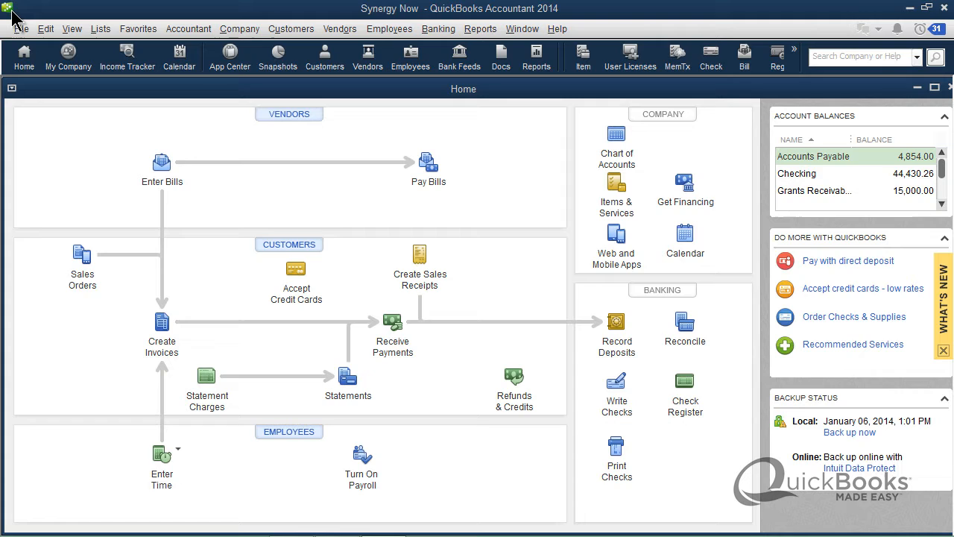
mouse_move(78, 146)
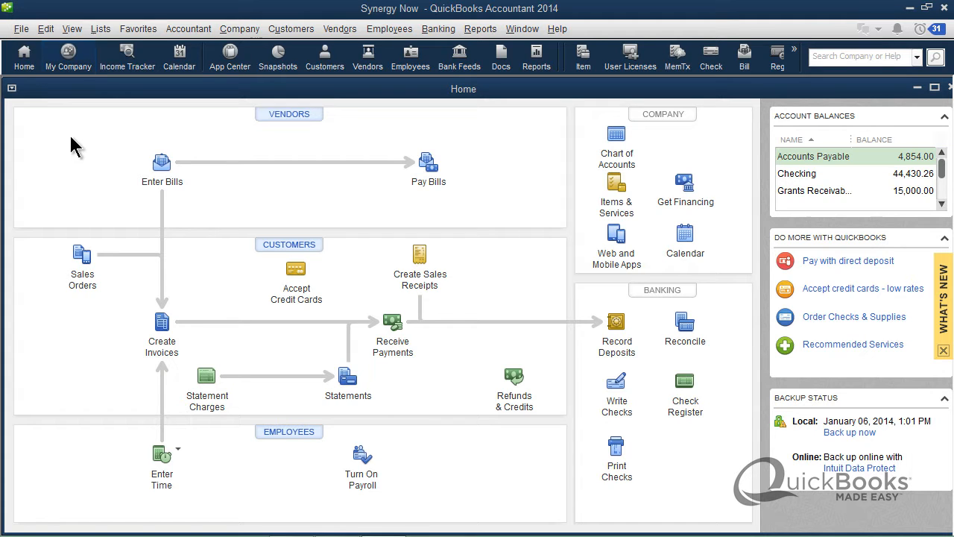
mouse_move(373, 131)
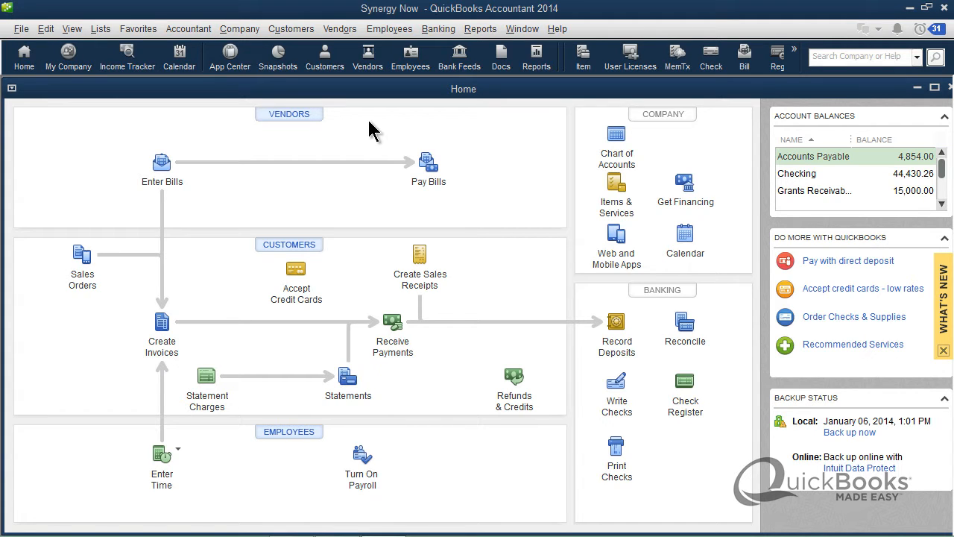
mouse_move(365, 128)
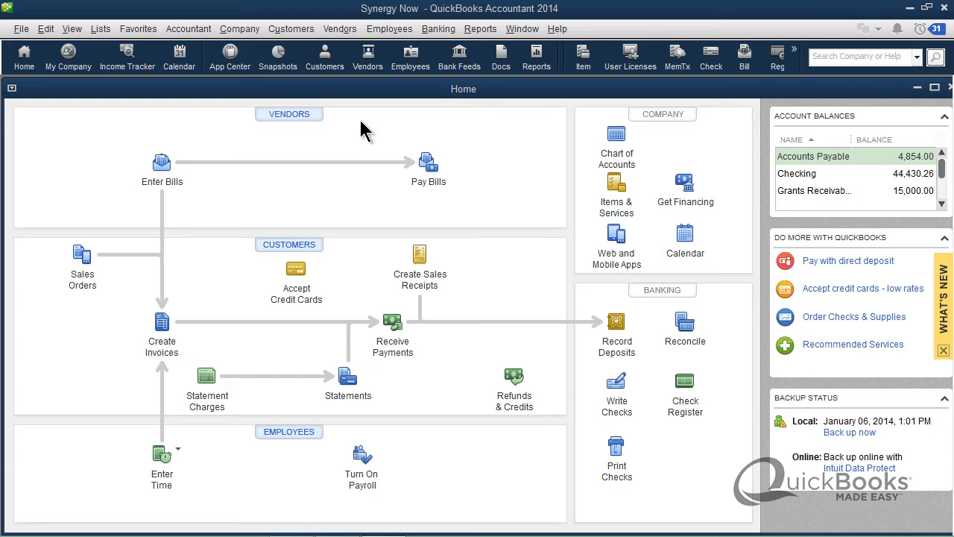
mouse_move(343, 85)
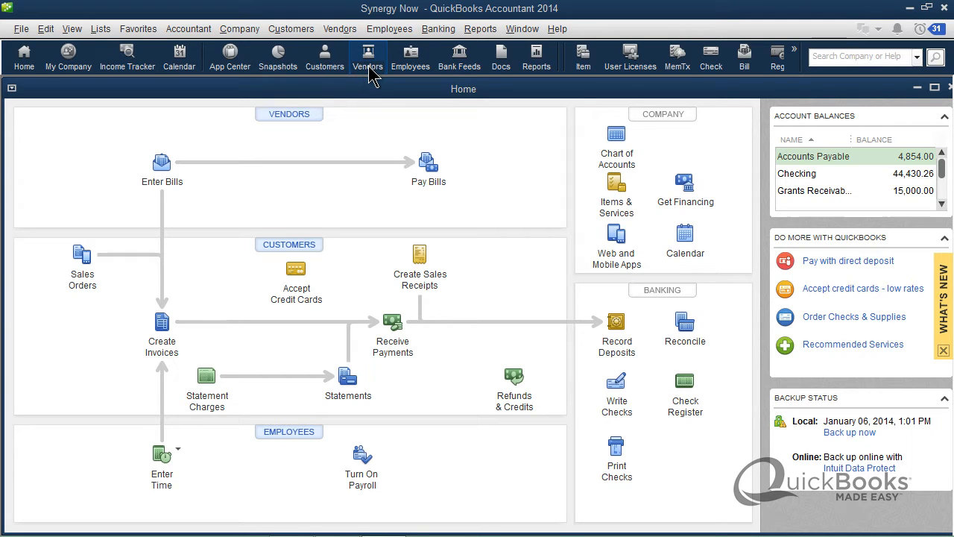
mouse_move(372, 132)
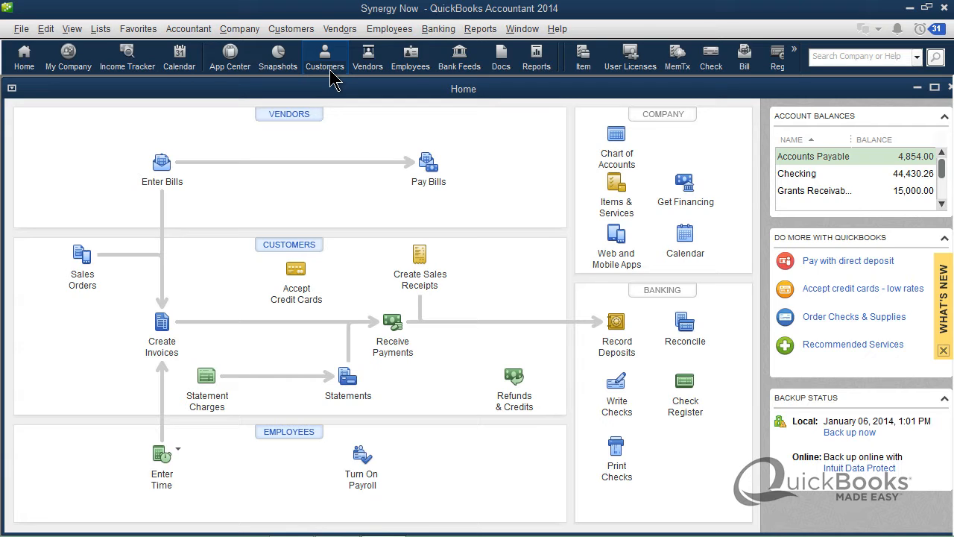
mouse_move(324, 71)
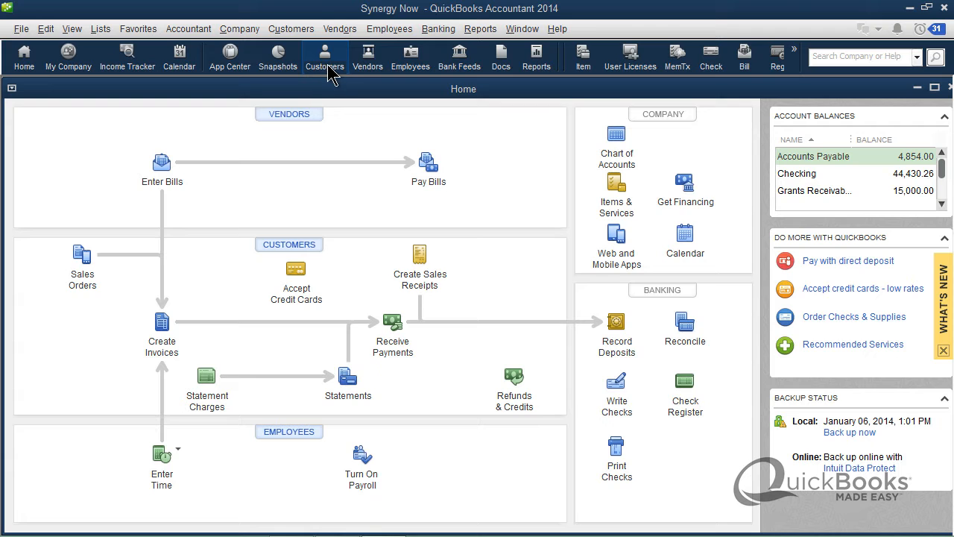
mouse_move(331, 80)
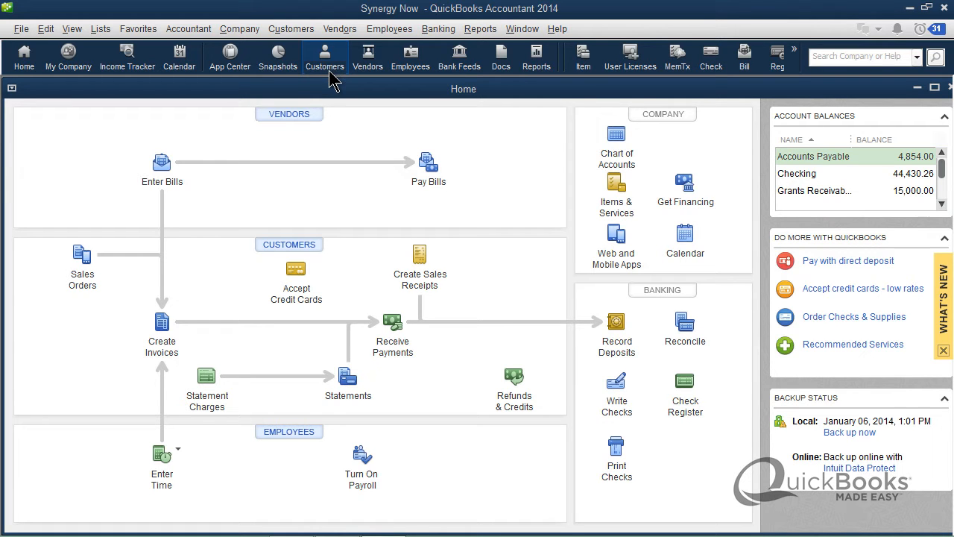
Browse the Vendors menu, then show the Customers menu commands over the Home page
click(325, 57)
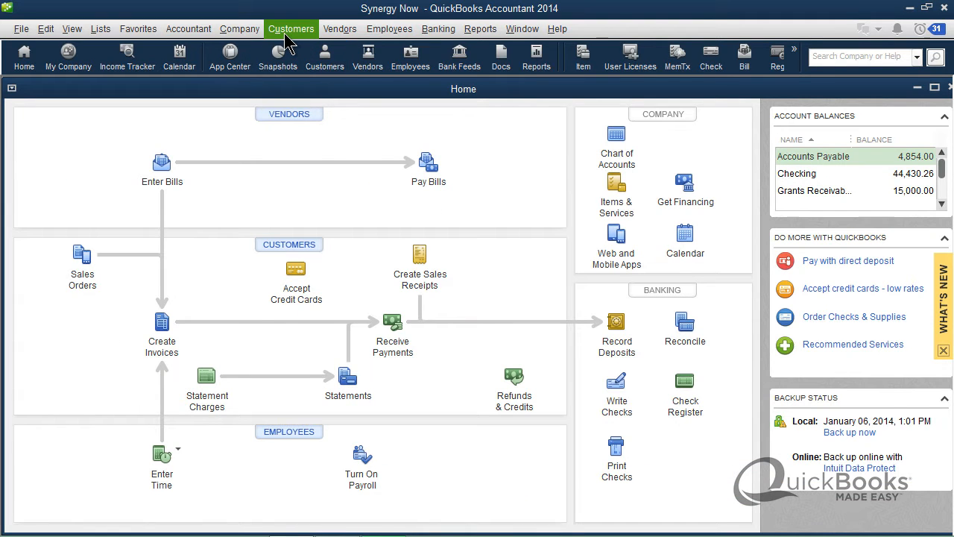
mouse_move(291, 56)
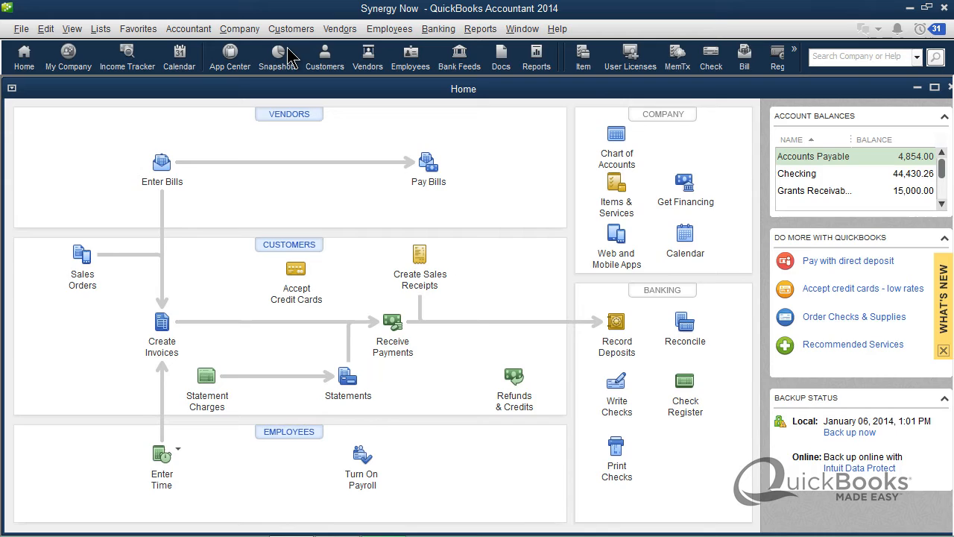
click(325, 56)
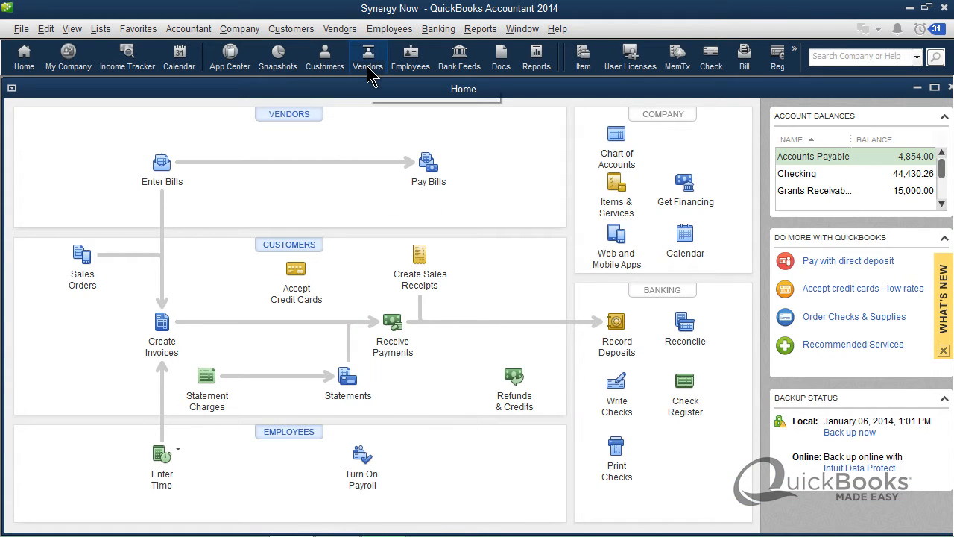
click(366, 56)
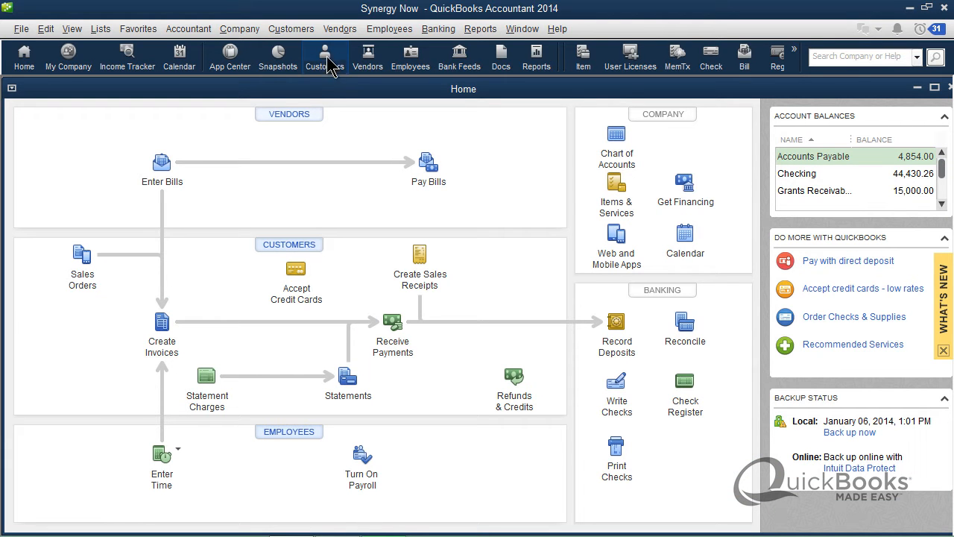
click(339, 28)
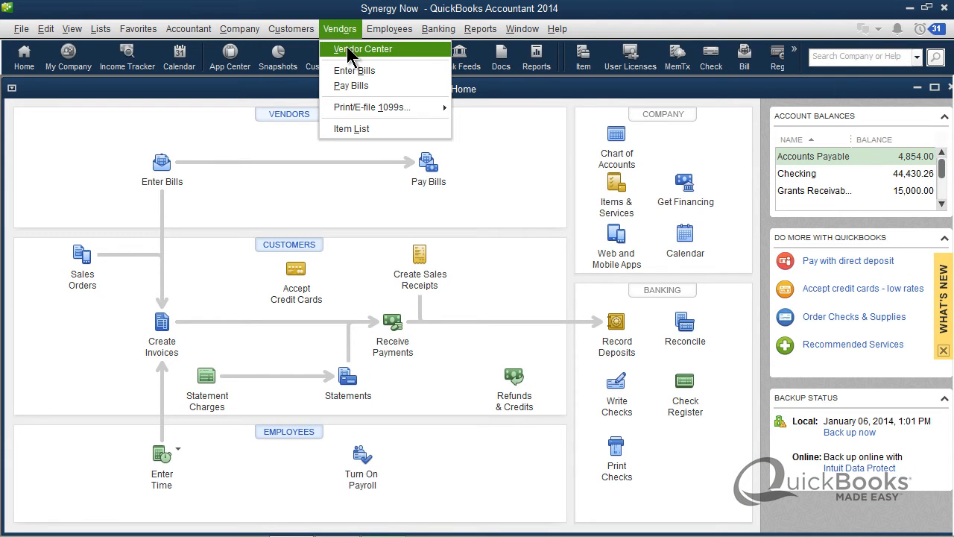
click(291, 28)
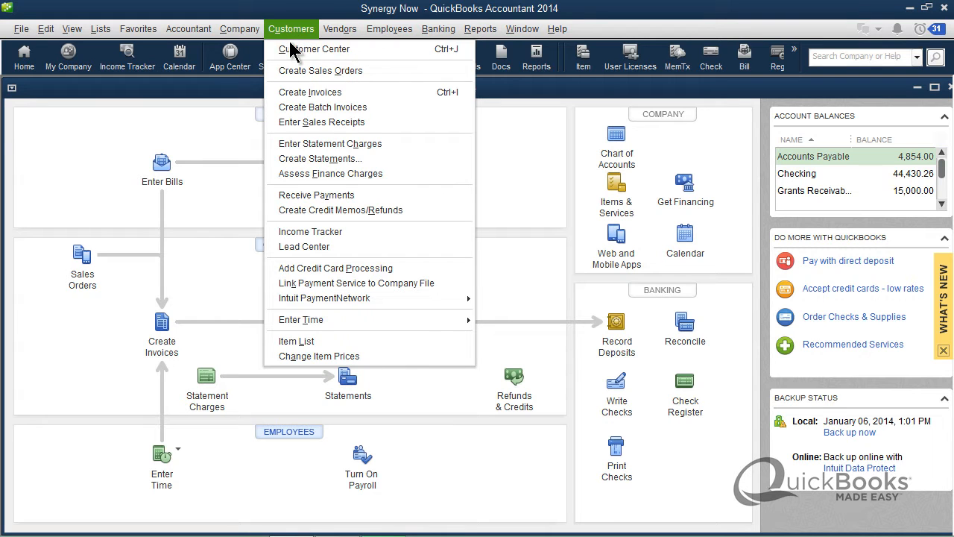
Open the Customer Center and list the New Customer & Job choices
click(316, 48)
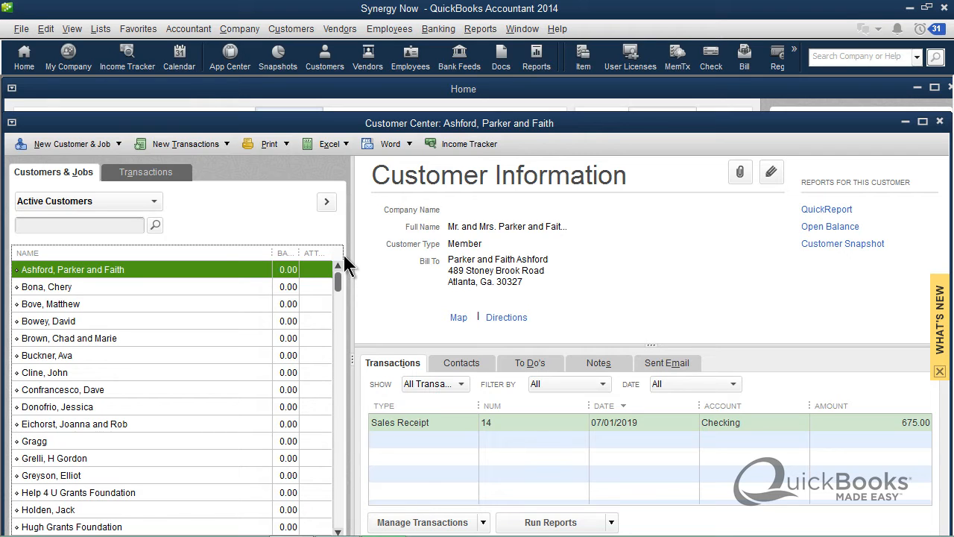
mouse_move(340, 205)
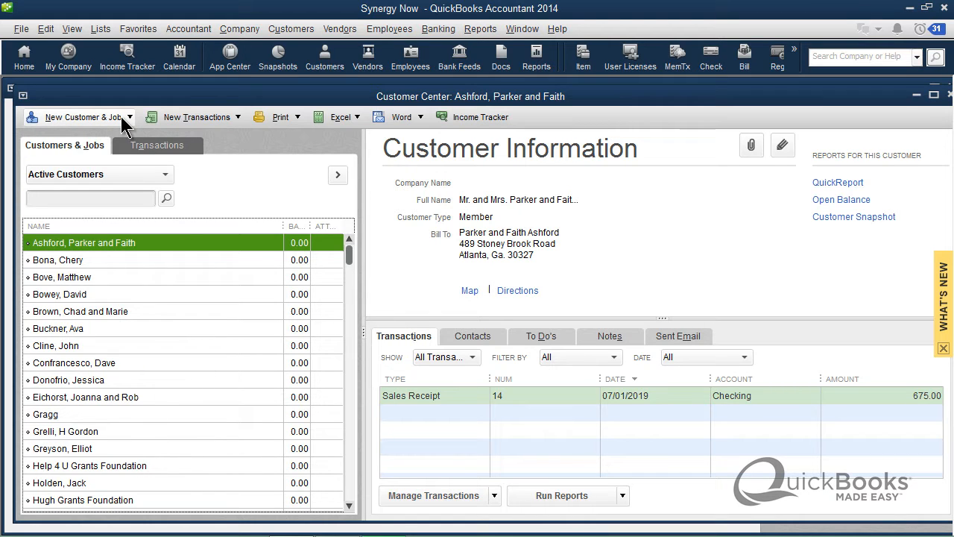
click(82, 116)
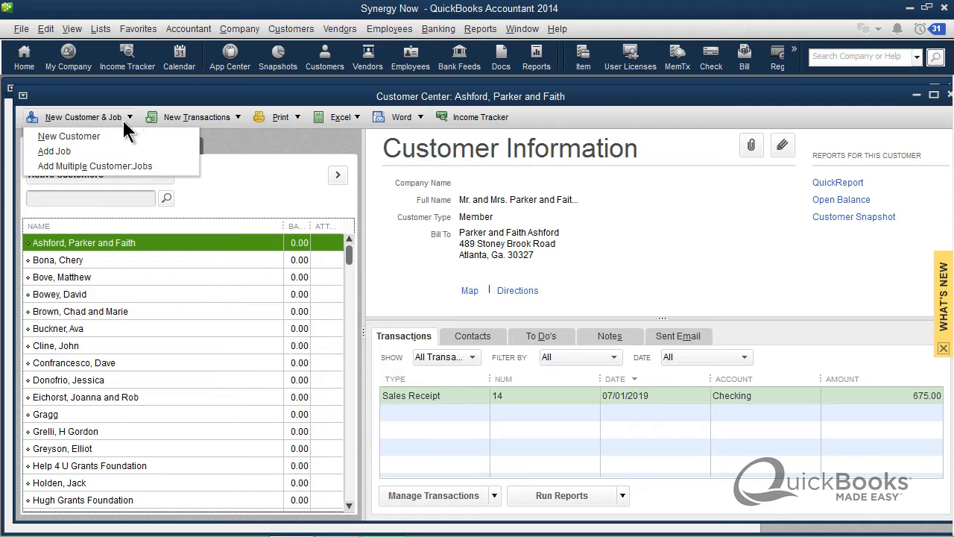
click(69, 136)
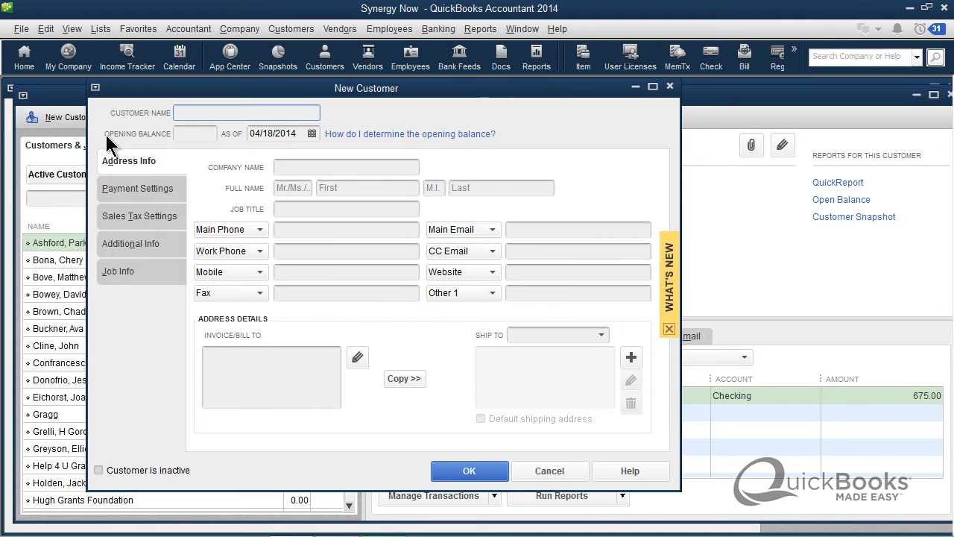
text(Gregg)
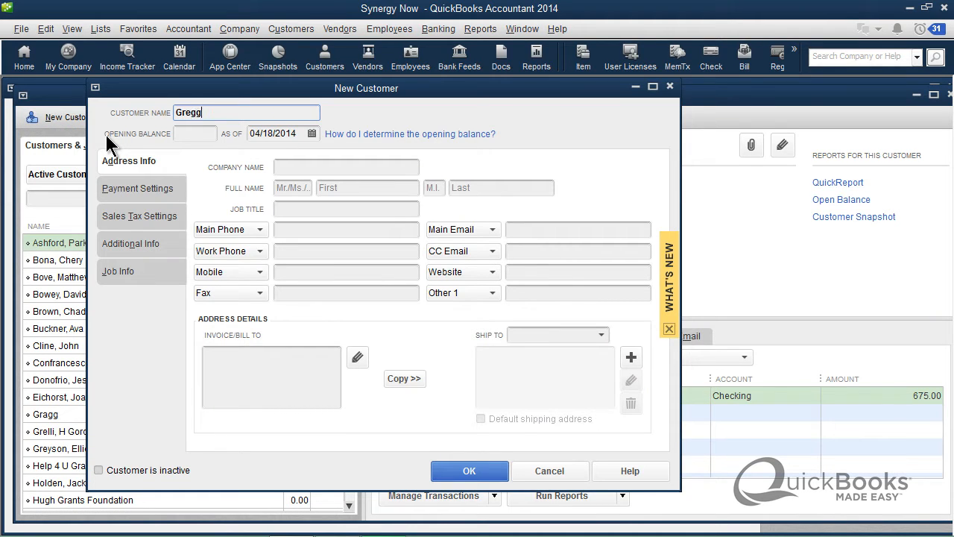
mouse_move(438, 340)
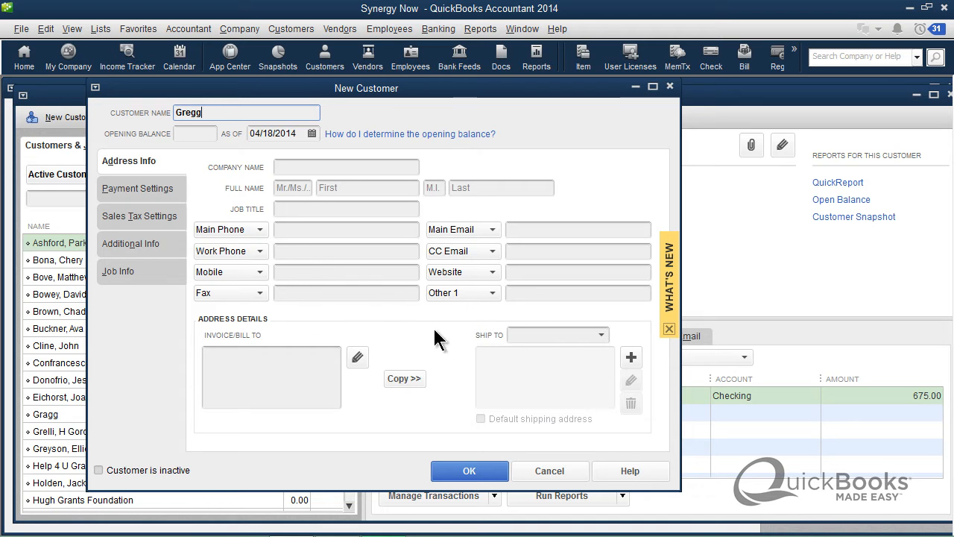
mouse_move(548, 471)
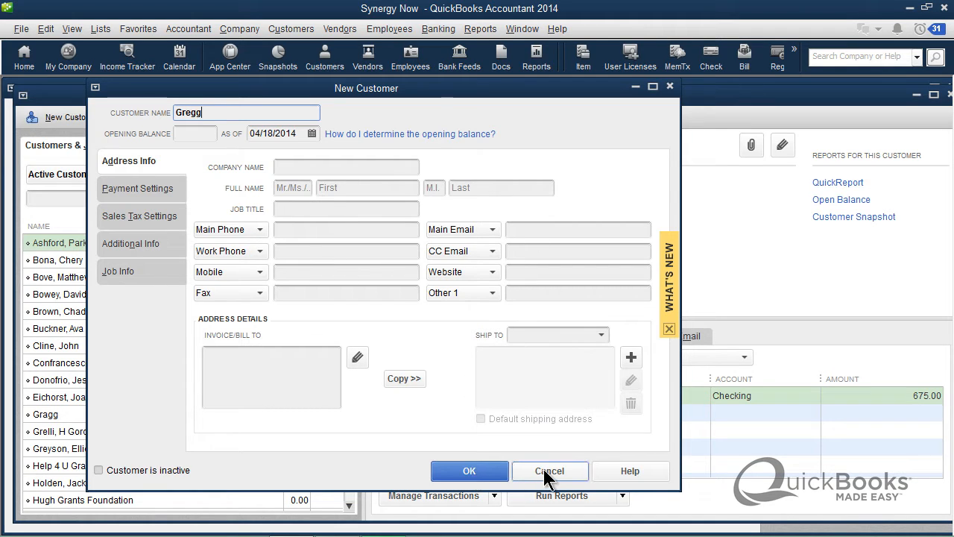
click(548, 471)
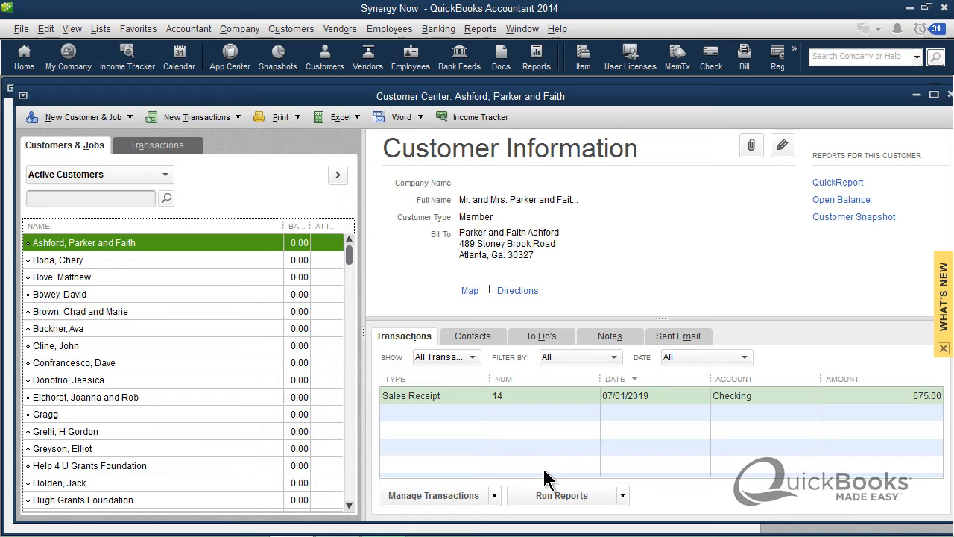
mouse_move(425, 301)
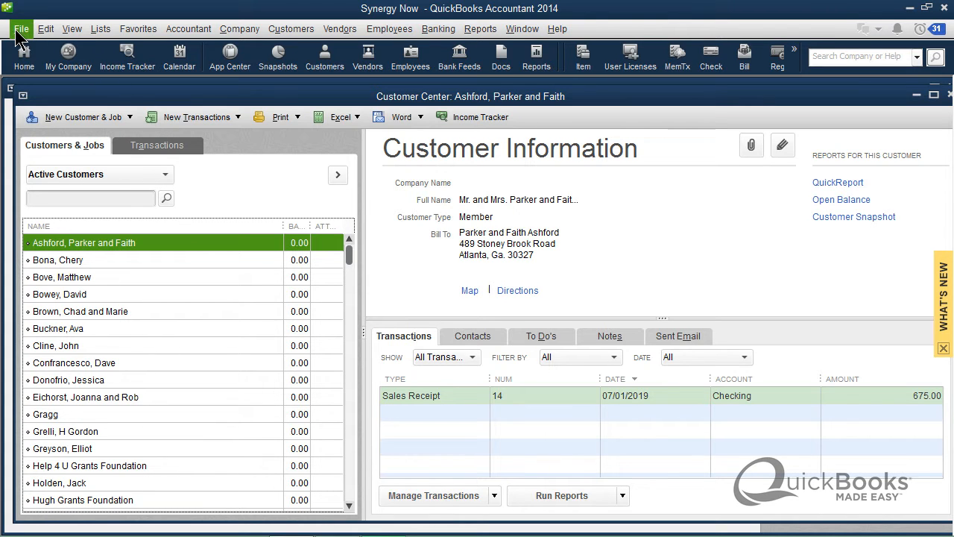
Show the File menu's company commands over the Customer Center
click(21, 29)
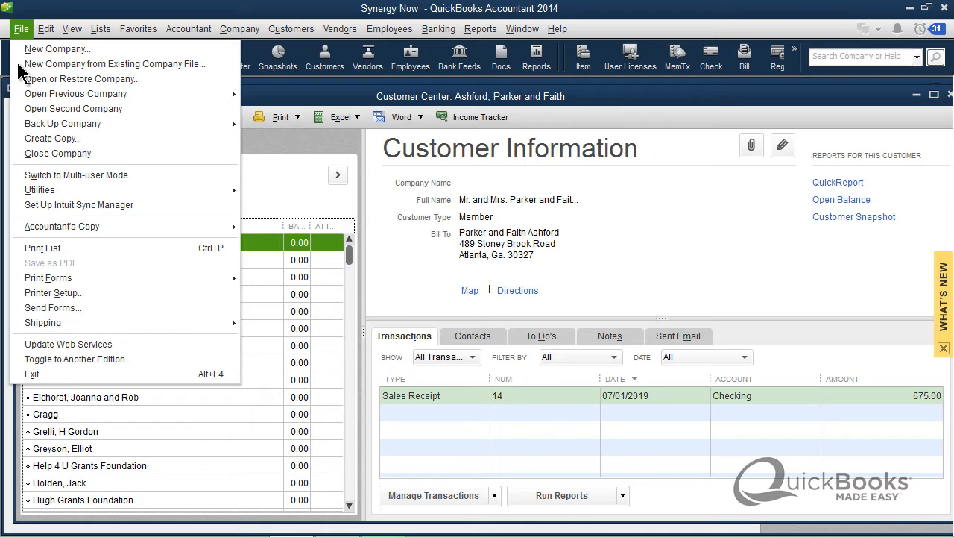
mouse_move(39, 189)
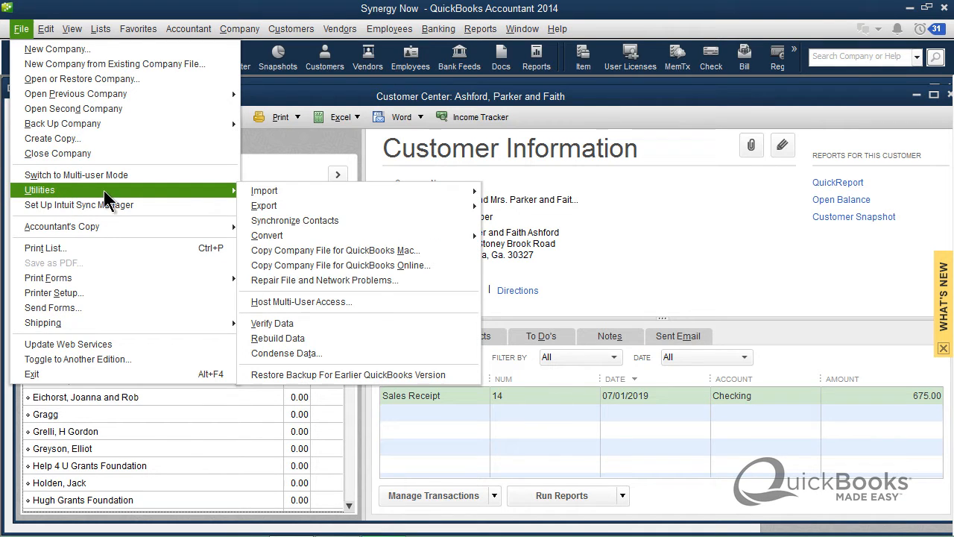
mouse_move(265, 191)
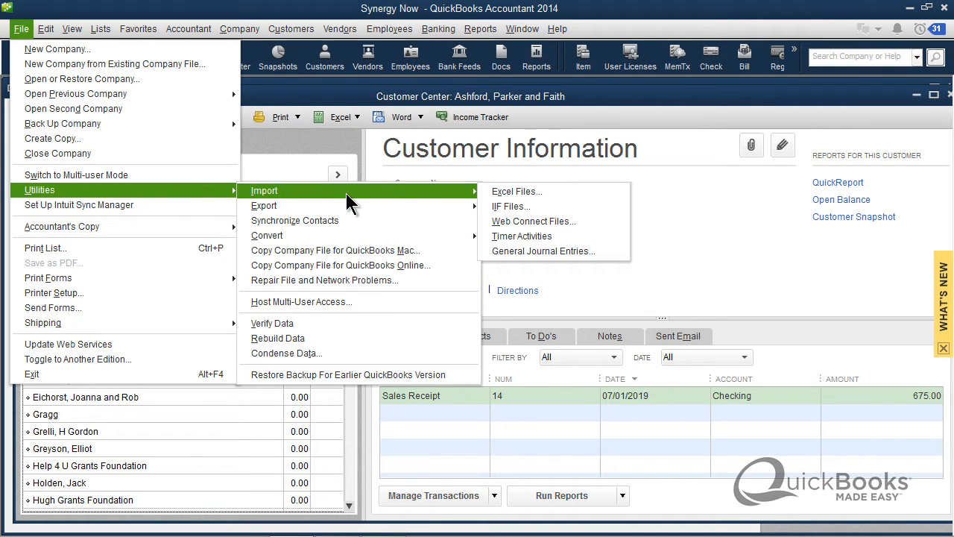
mouse_move(516, 191)
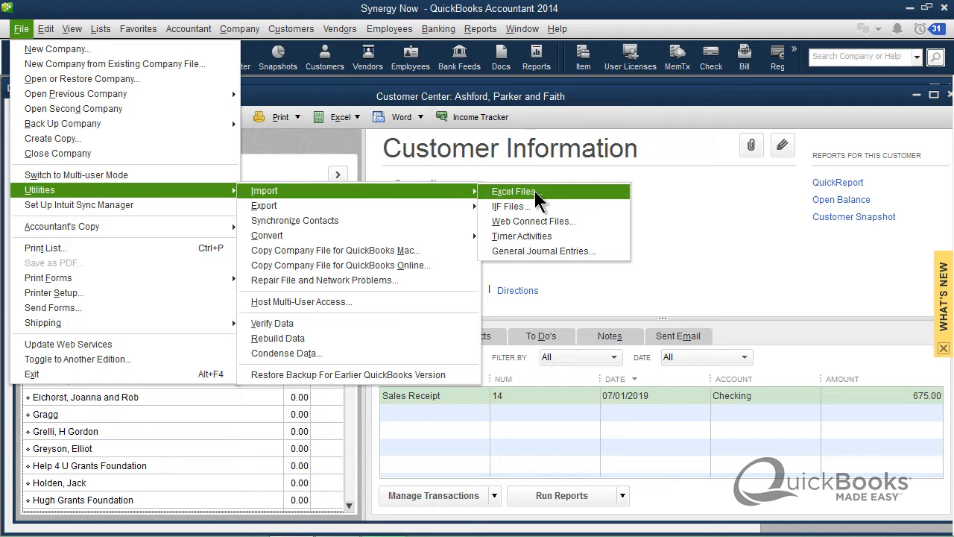
mouse_move(264, 206)
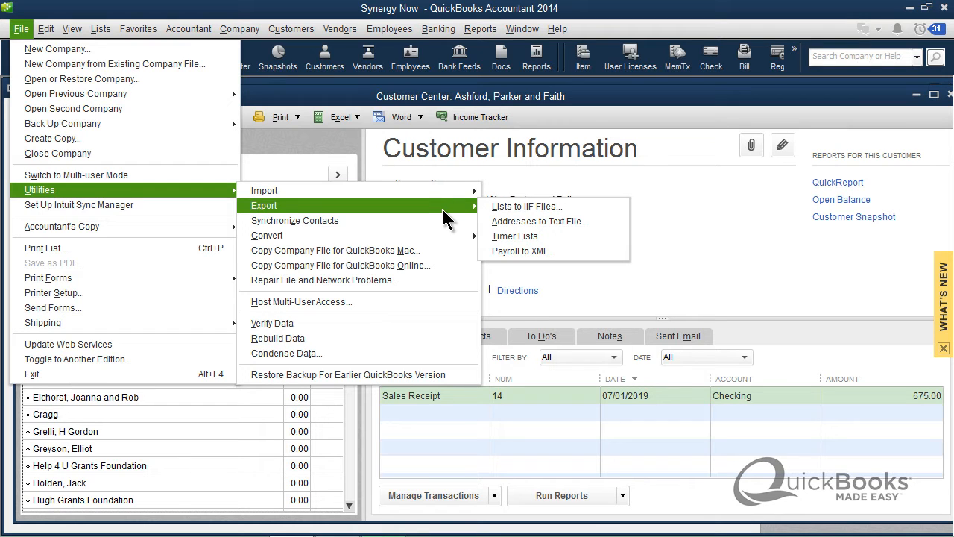
mouse_move(450, 214)
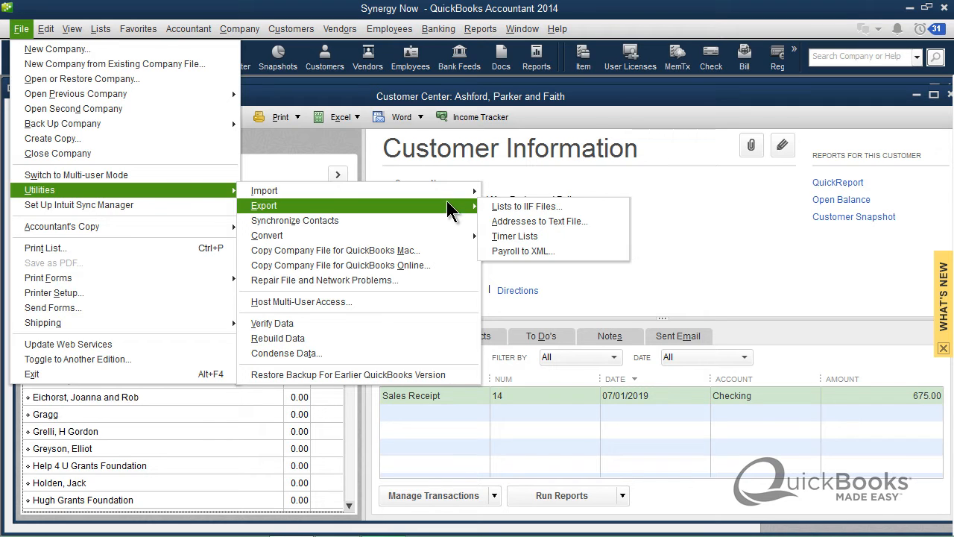
mouse_move(264, 191)
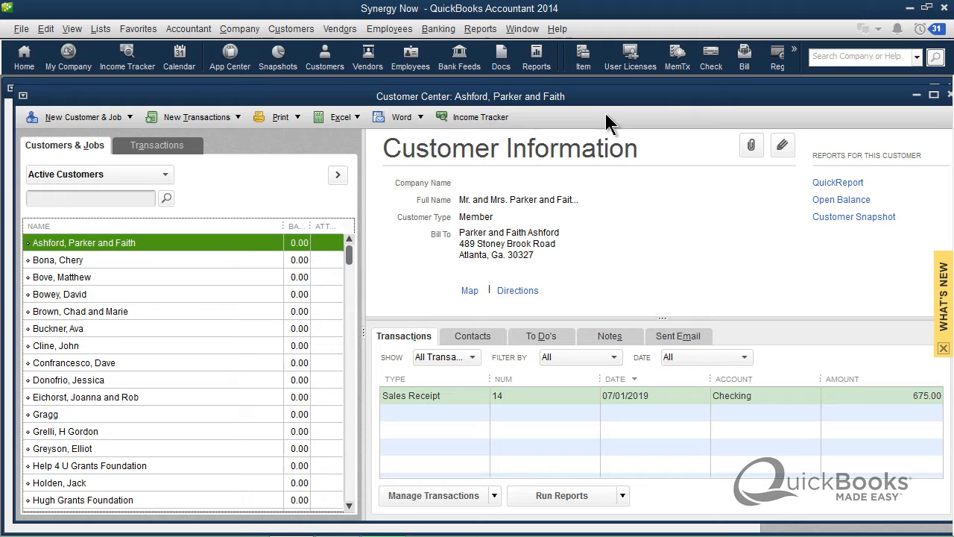
mouse_move(127, 56)
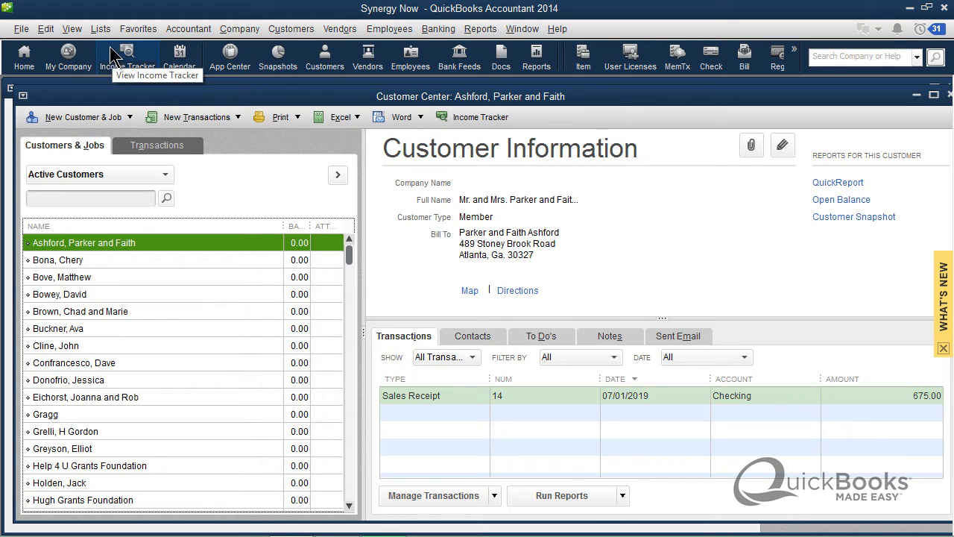
mouse_move(99, 28)
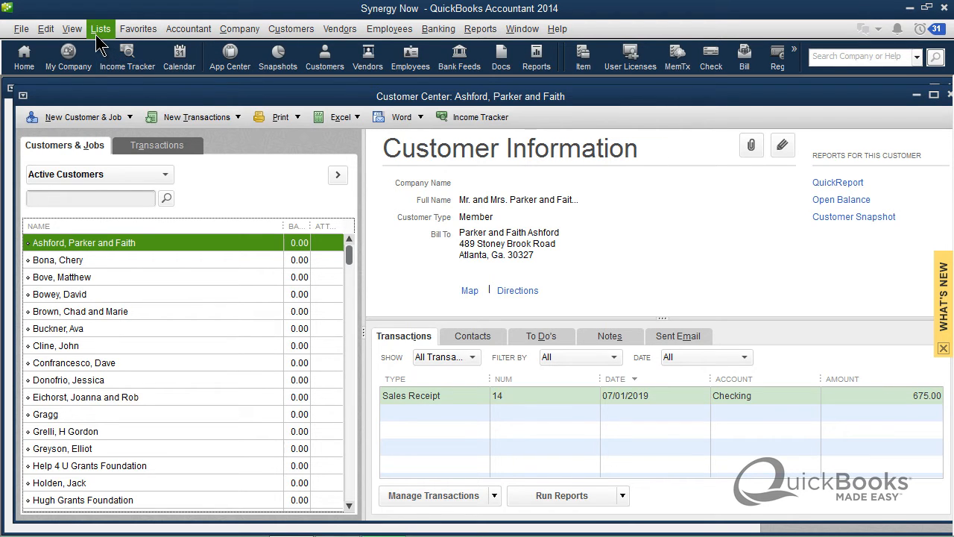
Show the Lists menu commands for chart of accounts and multiple list entries
click(100, 28)
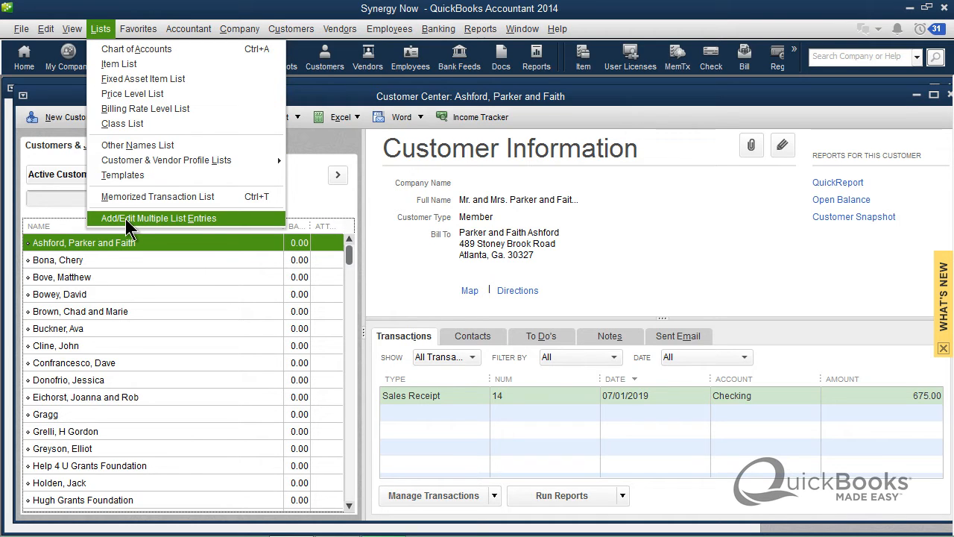
mouse_move(206, 230)
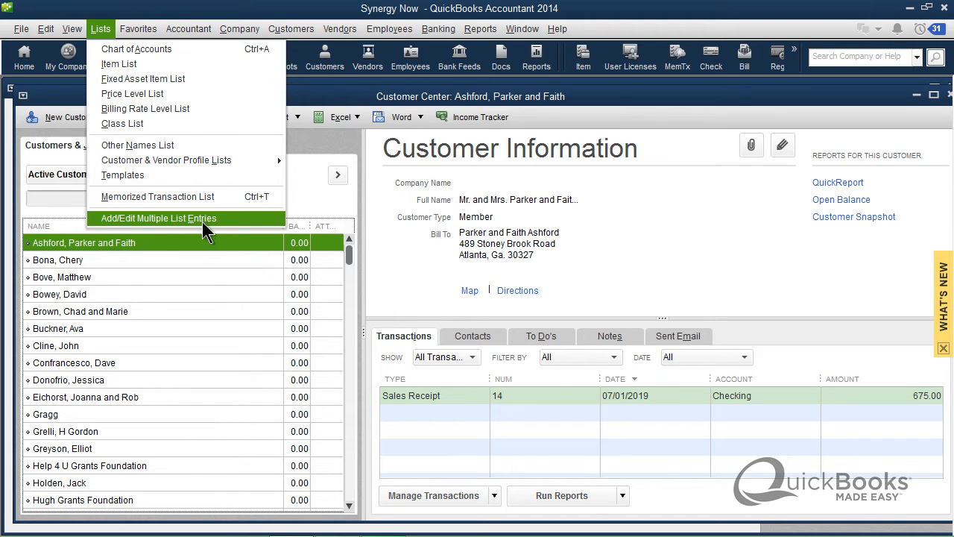
mouse_move(230, 226)
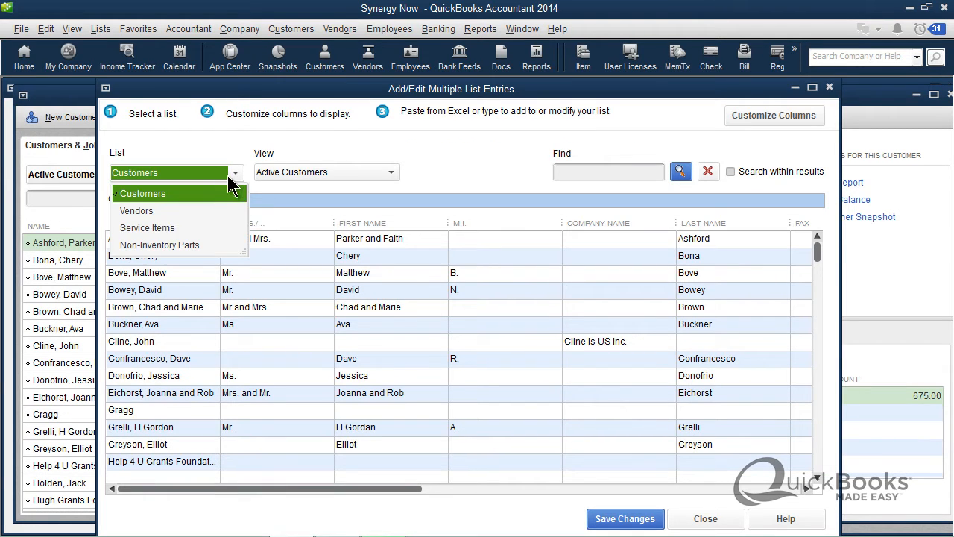
Switch the grid to Vendors and back to Customers, then enter test text in the blank row after Wood, Elijah
click(137, 210)
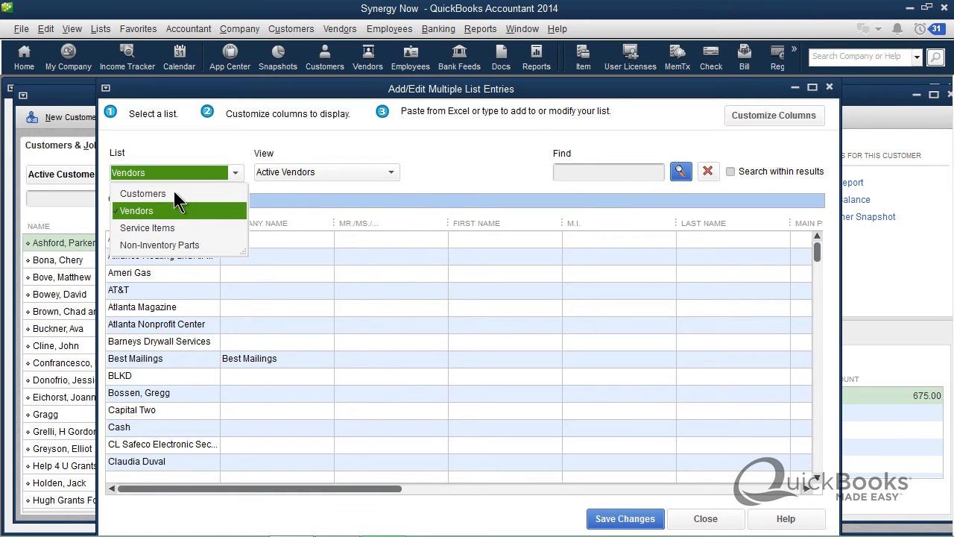
click(143, 193)
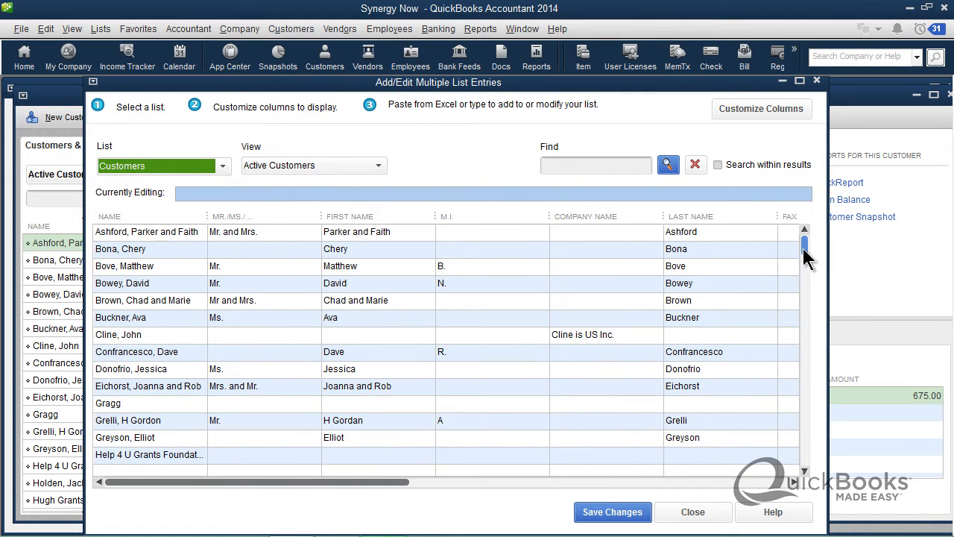
scroll(down, 3)
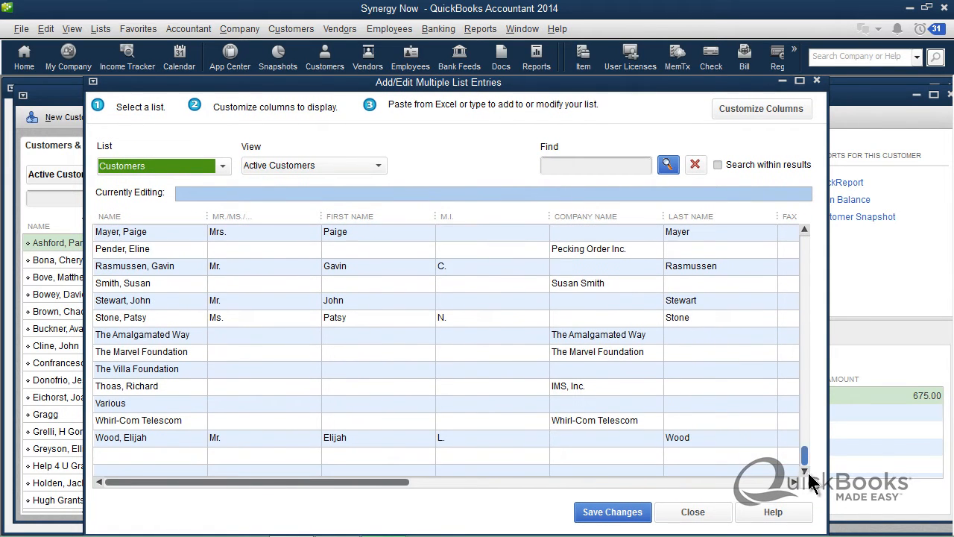
click(149, 454)
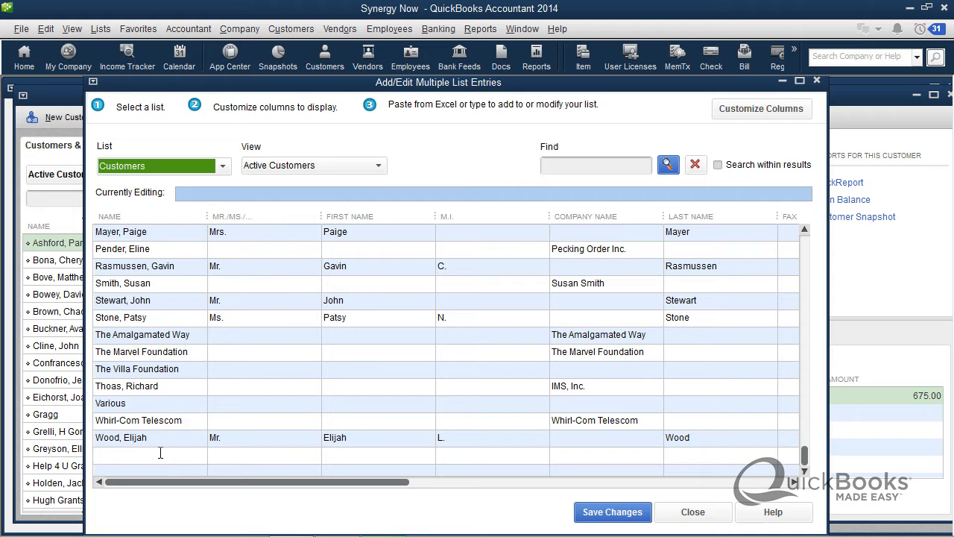
text(mnxssjnxm)
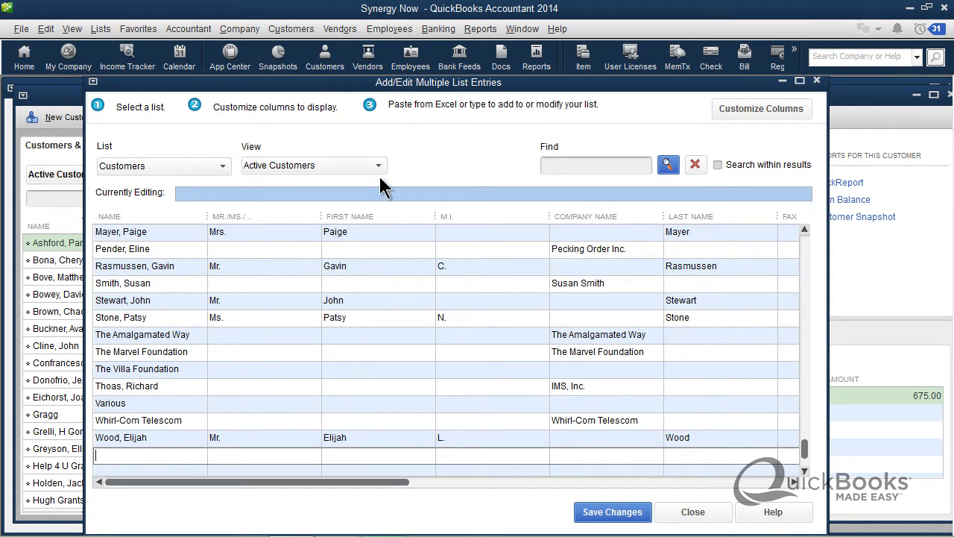
mouse_move(474, 126)
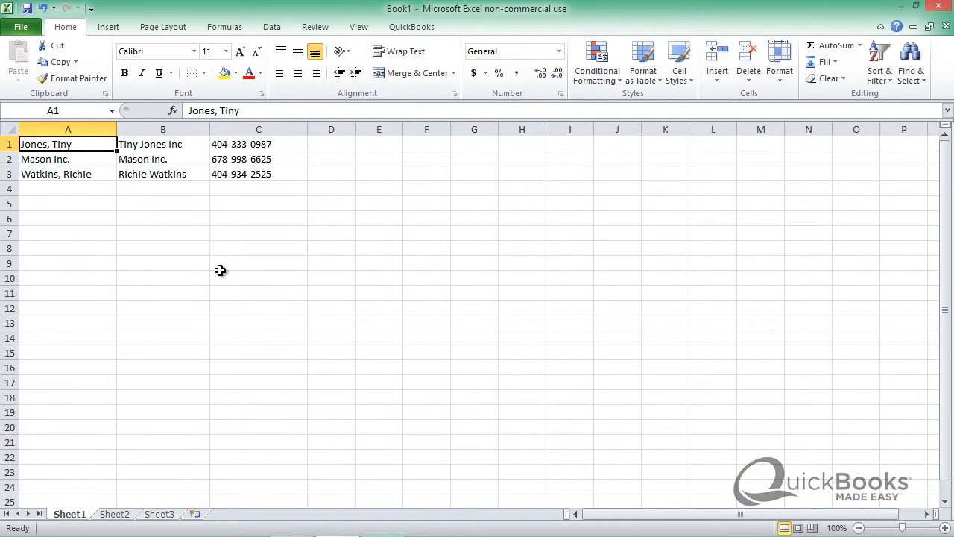
mouse_move(88, 194)
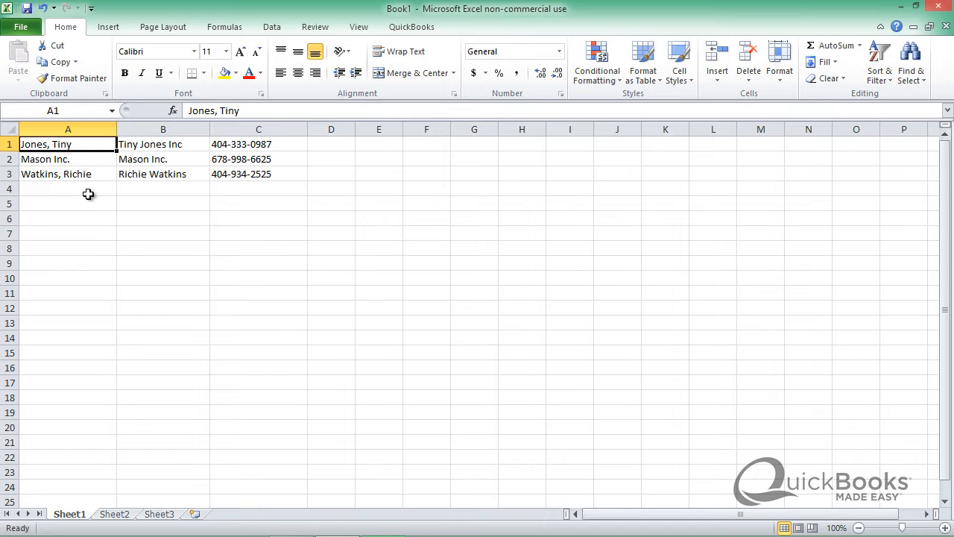
mouse_move(78, 143)
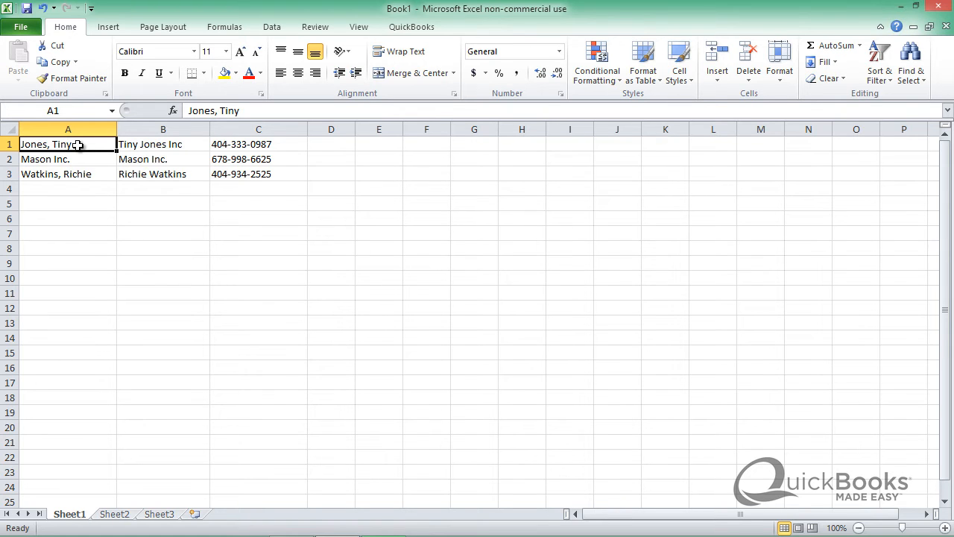
mouse_move(116, 145)
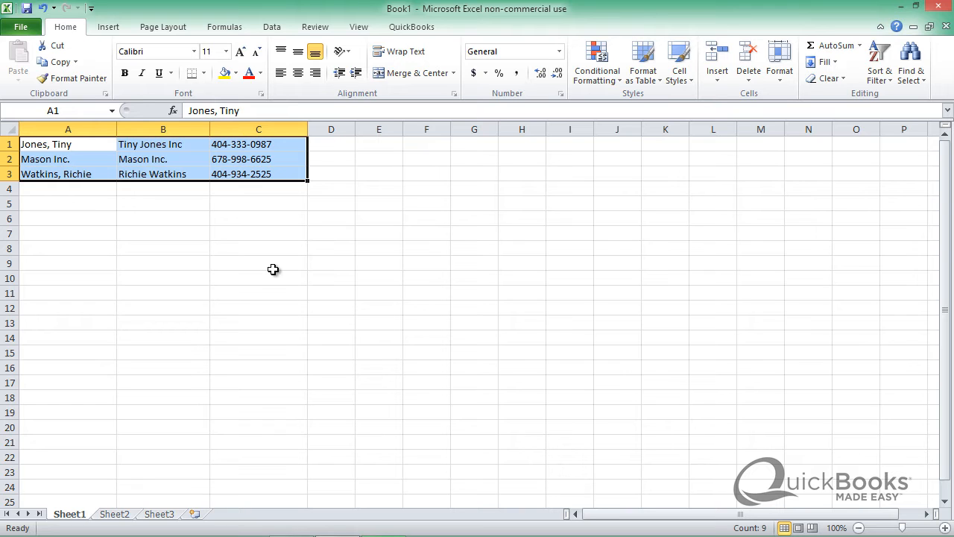
Paste the three Excel customer rows into the grid, then close it without saving
click(58, 46)
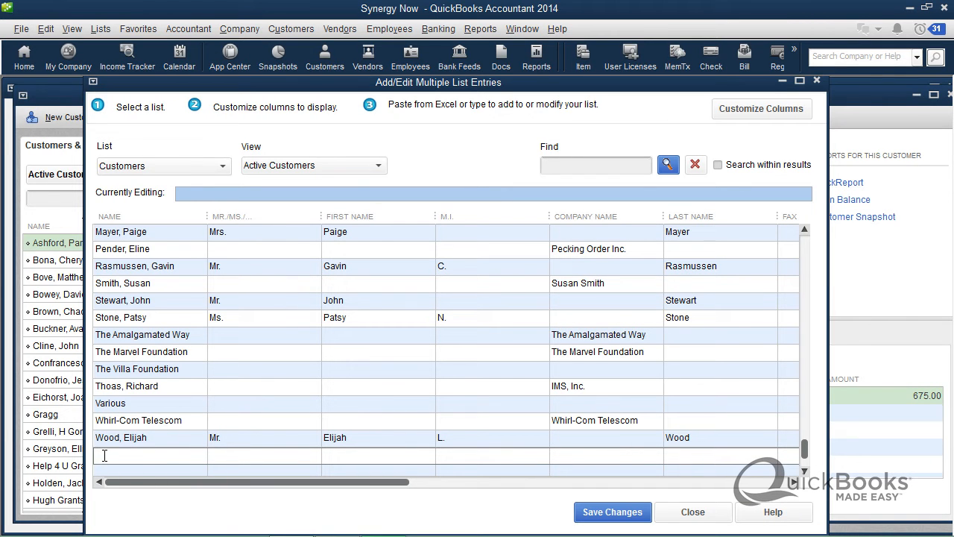
right_click(104, 454)
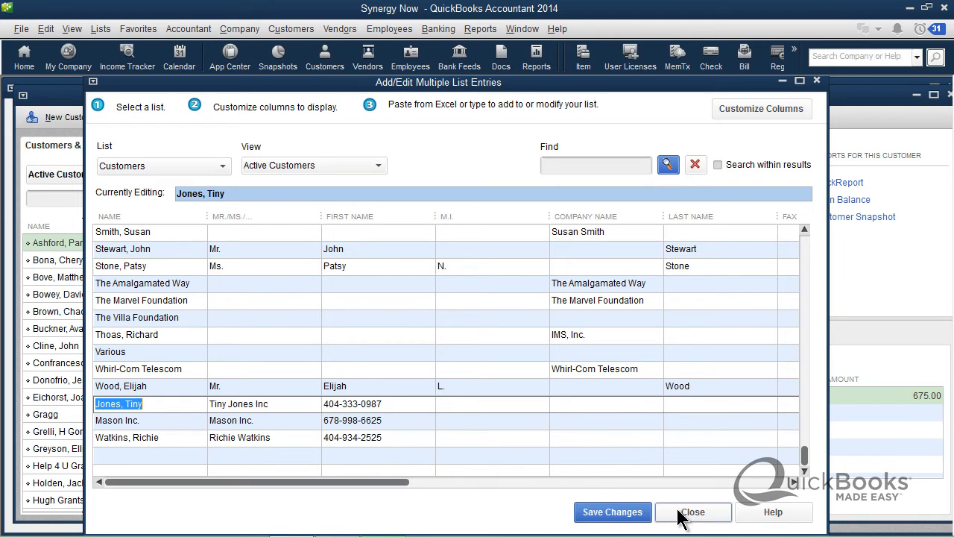
click(692, 511)
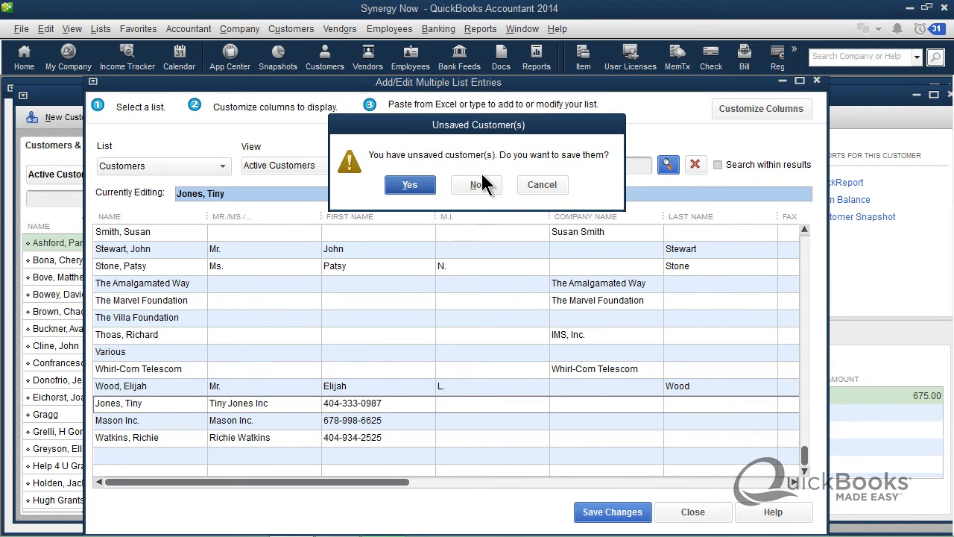
click(474, 185)
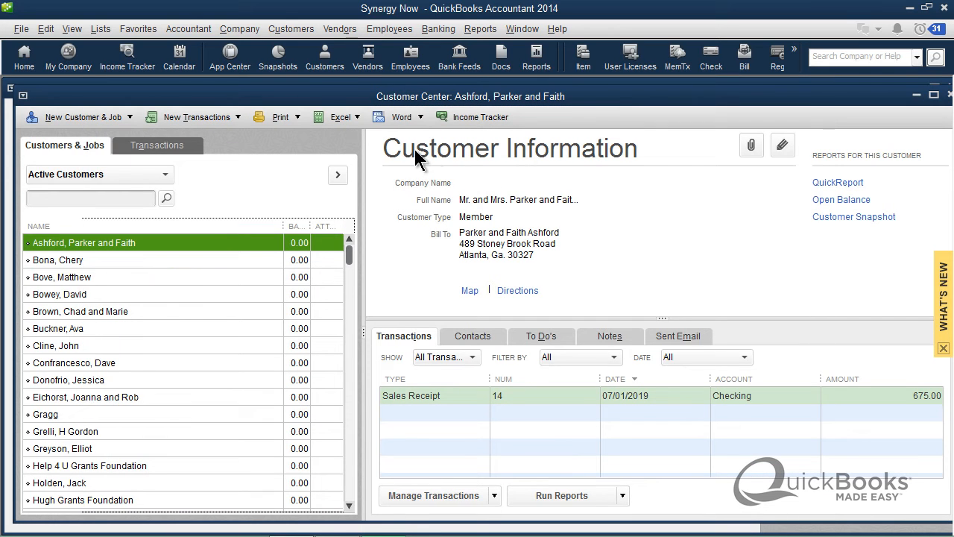
click(99, 28)
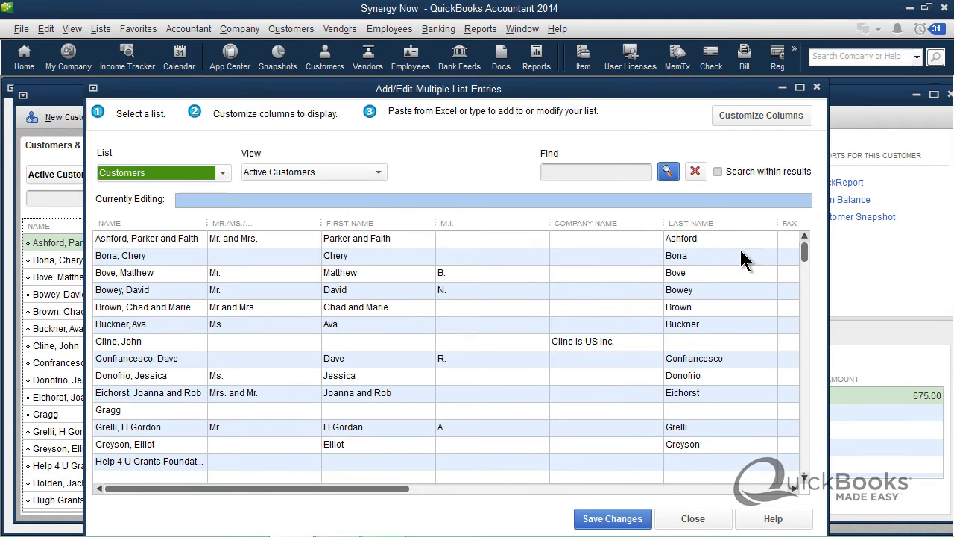
scroll(down, 3)
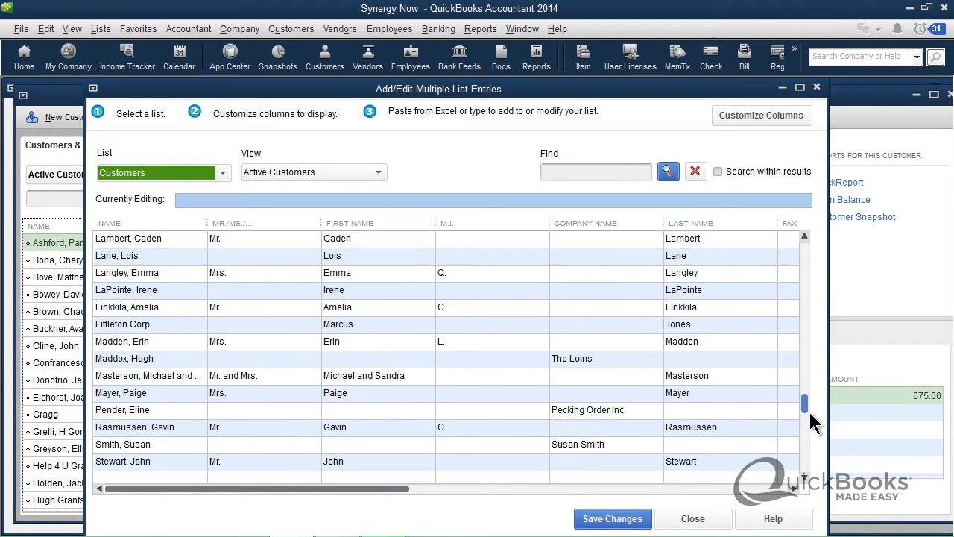
scroll(down, 3)
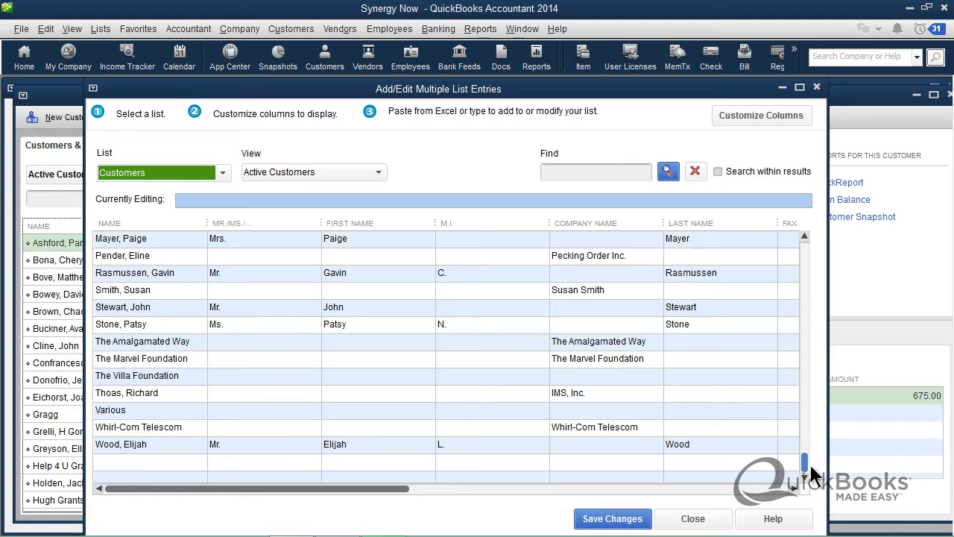
mouse_move(149, 462)
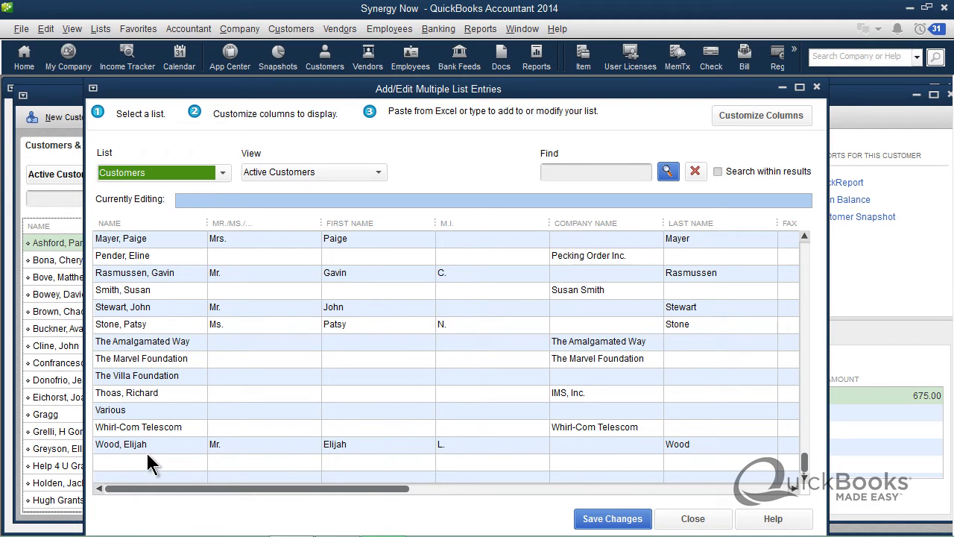
mouse_move(238, 354)
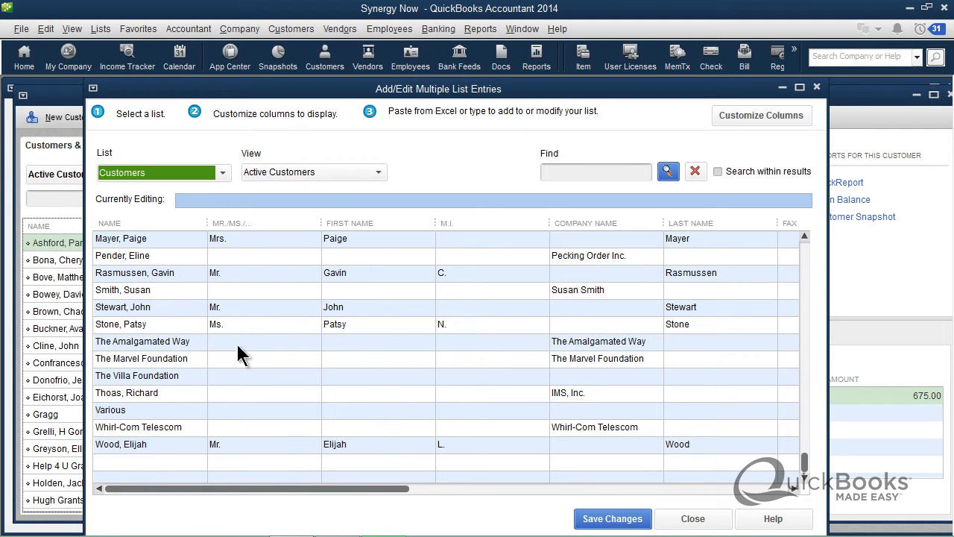
mouse_move(518, 380)
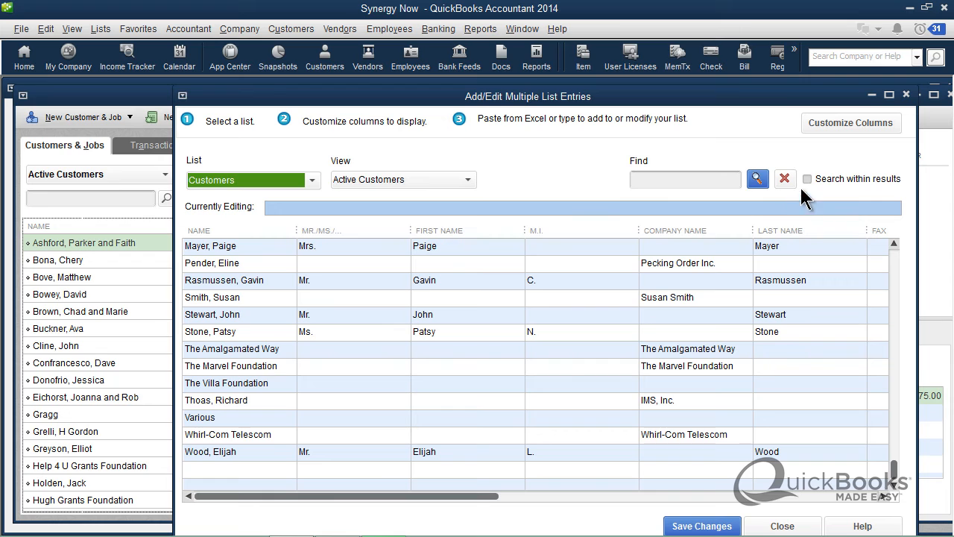
mouse_move(554, 201)
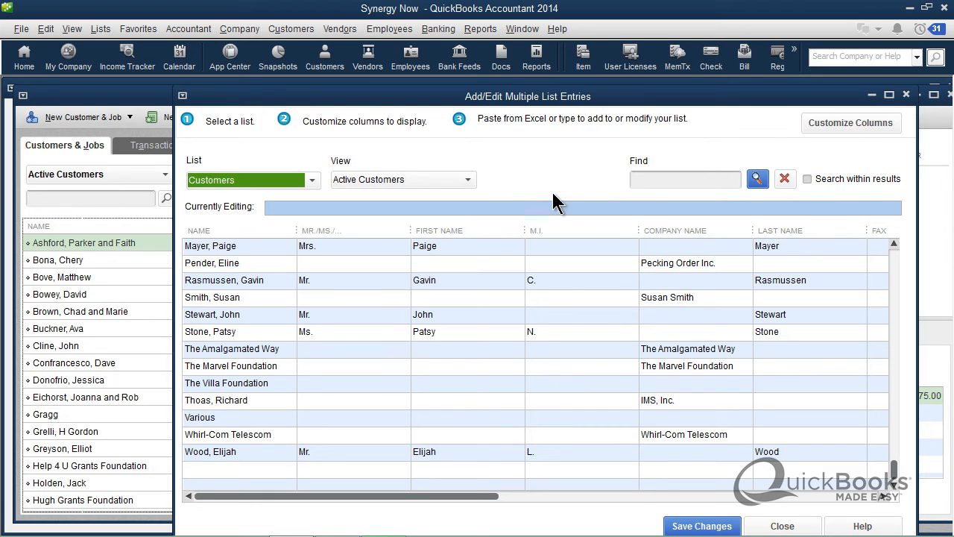
click(468, 230)
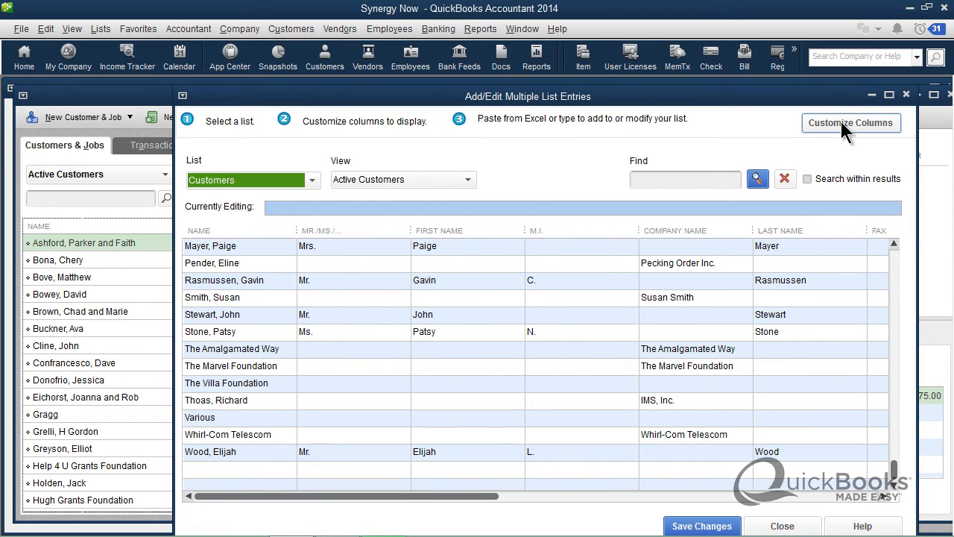
In Customize Columns, move Company Name up to sit directly after Name and apply
click(850, 122)
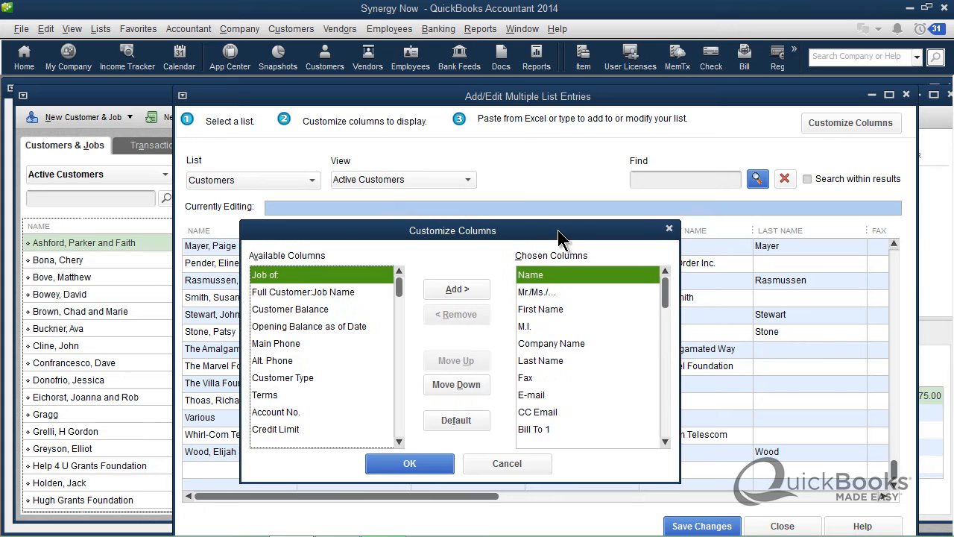
drag(453, 229, 503, 107)
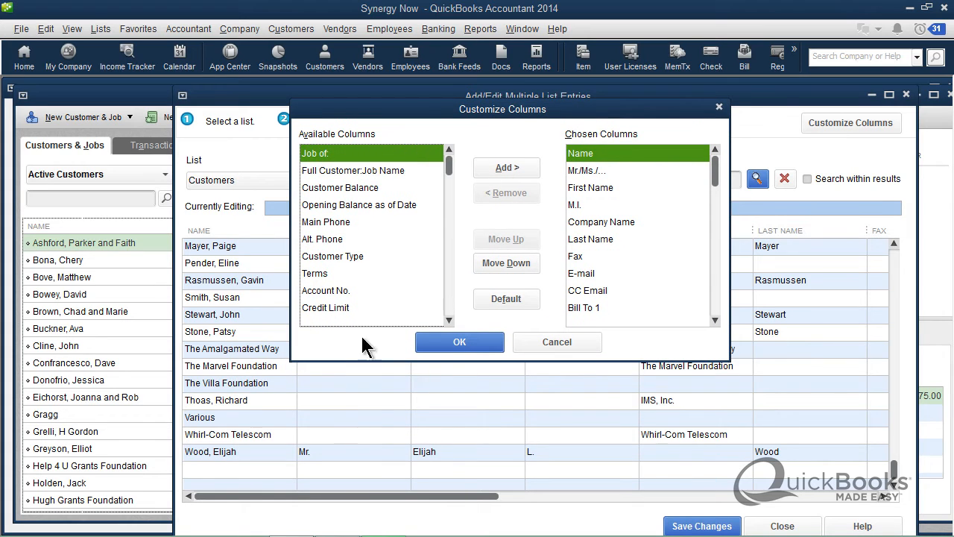
mouse_move(343, 137)
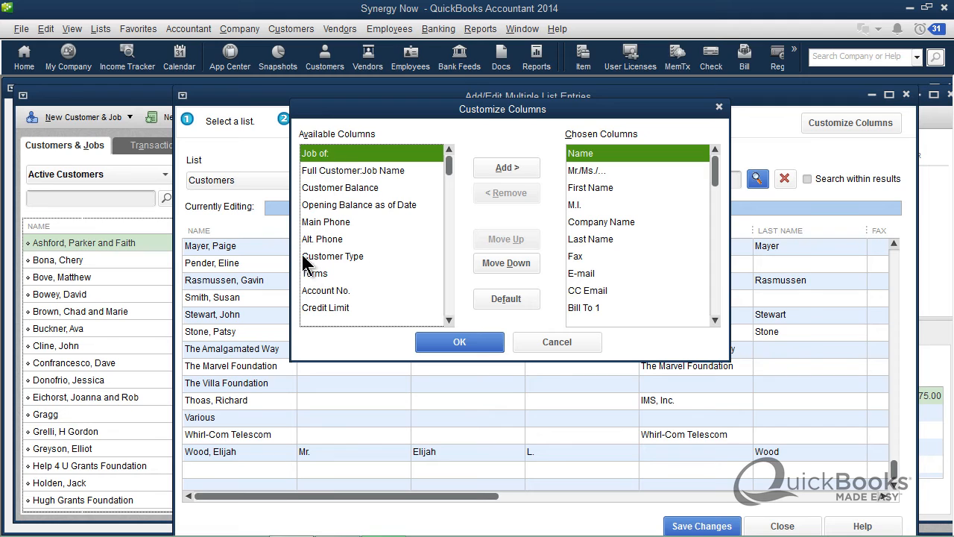
mouse_move(386, 264)
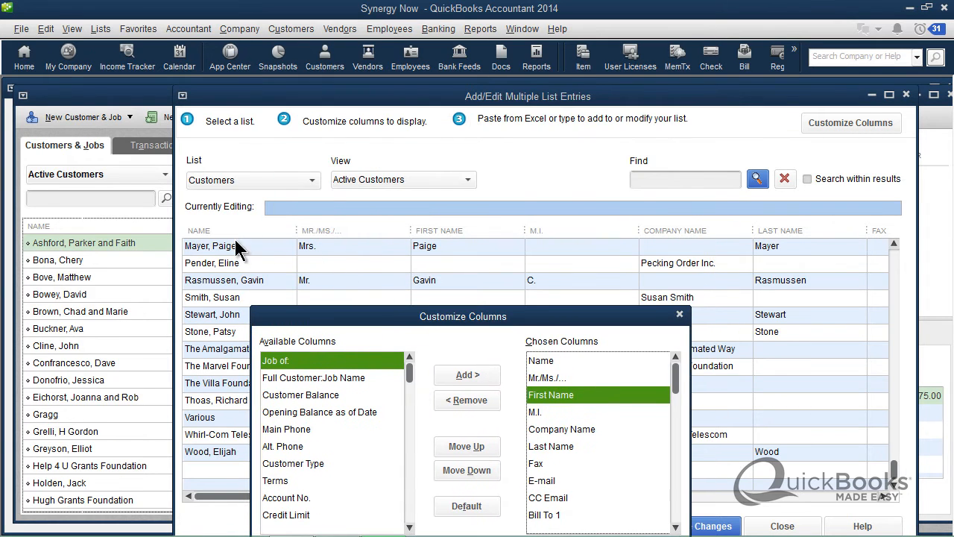
mouse_move(450, 272)
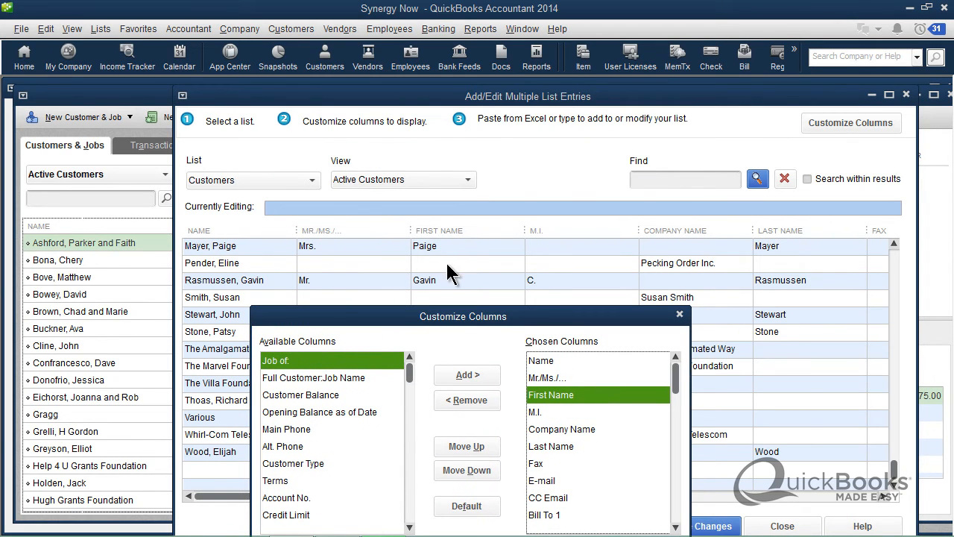
mouse_move(549, 224)
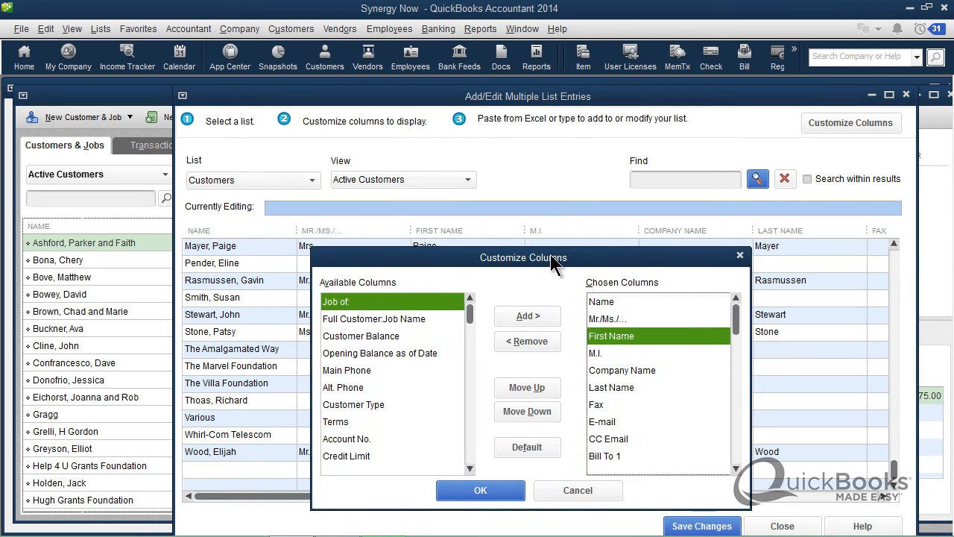
mouse_move(581, 218)
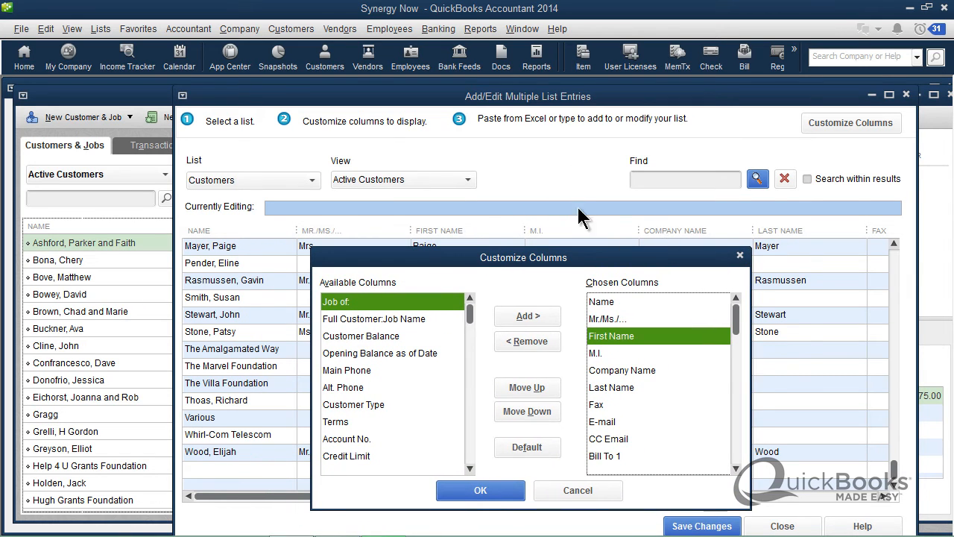
mouse_move(330, 242)
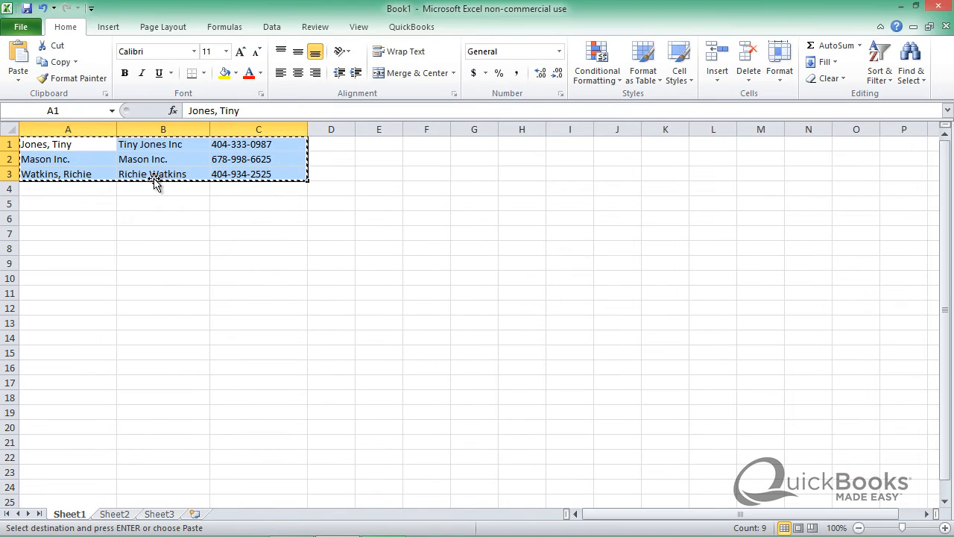
mouse_move(155, 191)
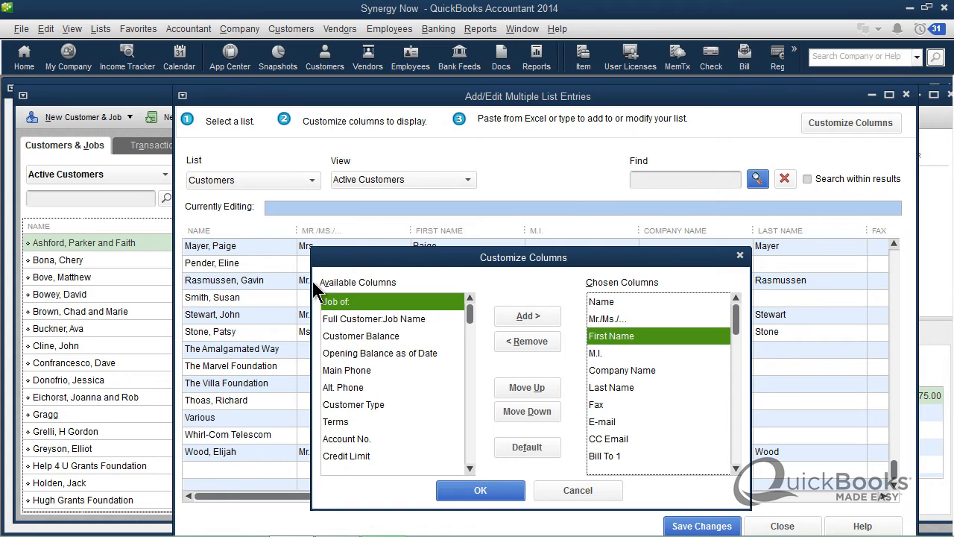
click(622, 369)
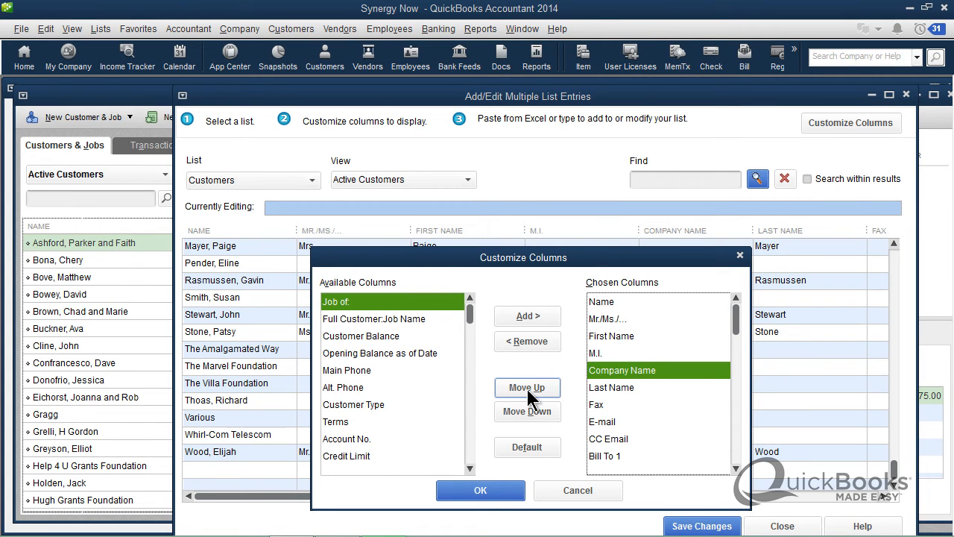
click(528, 388)
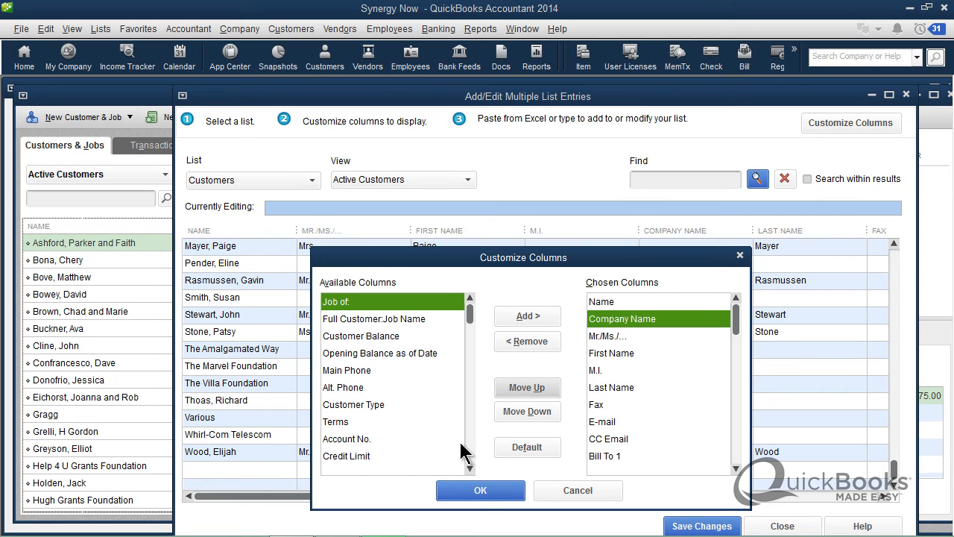
click(480, 489)
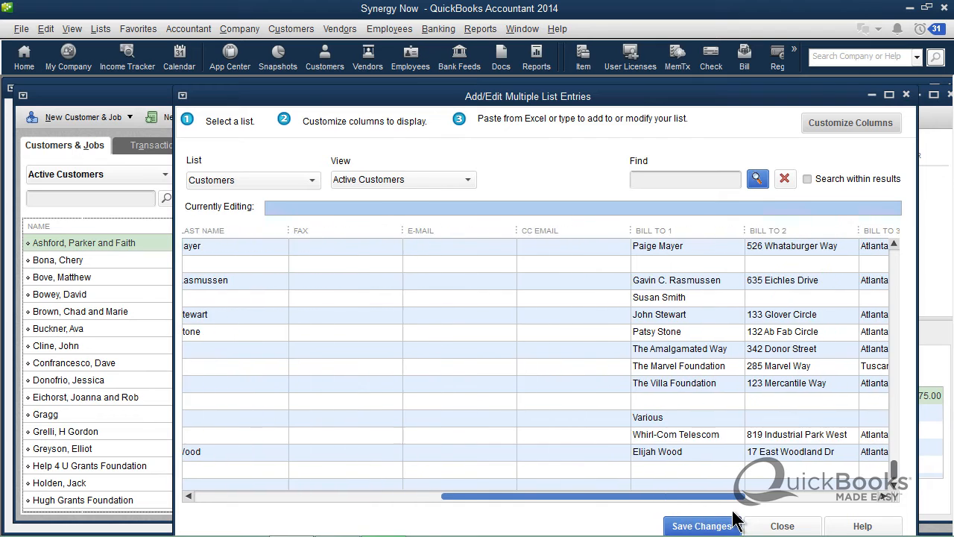
Add Main Phone as the third column after Company Name and apply the order
scroll(left, 3)
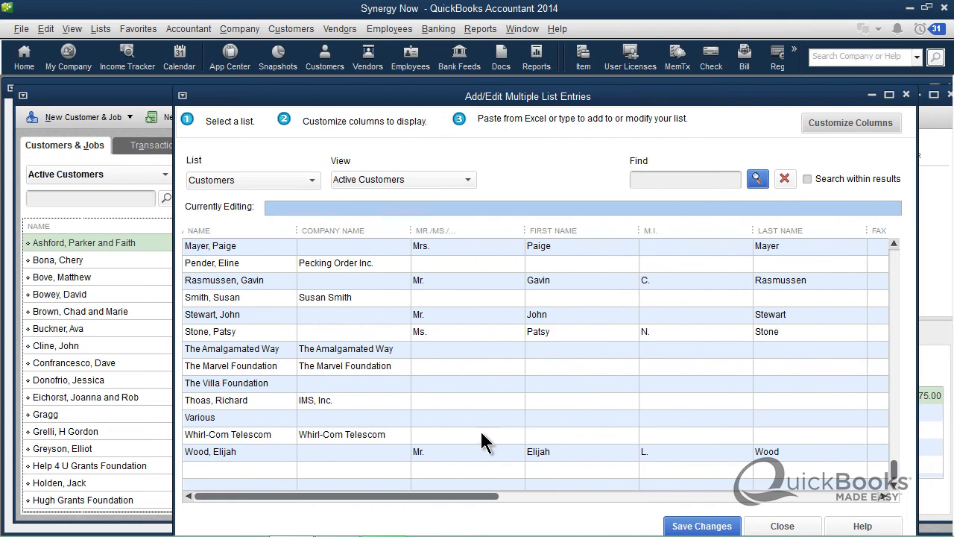
click(849, 122)
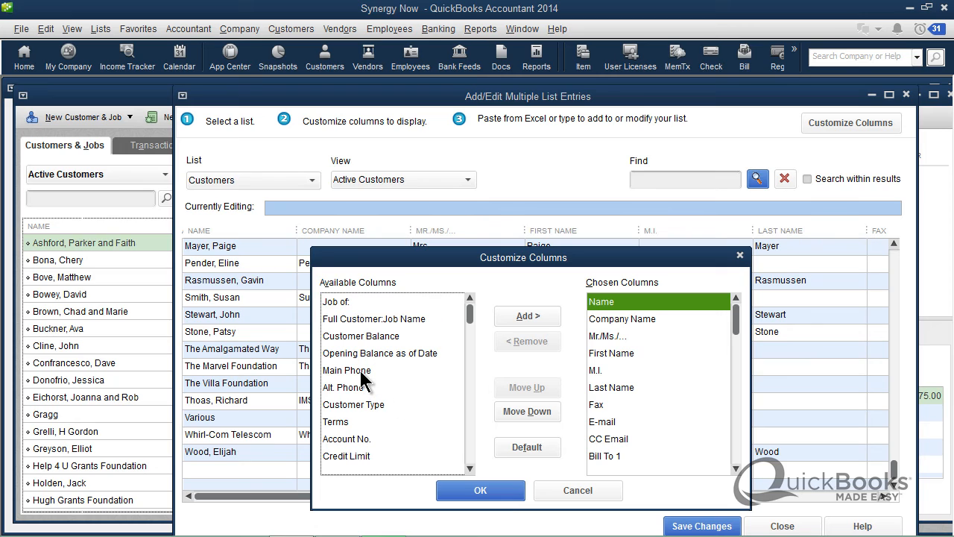
click(528, 316)
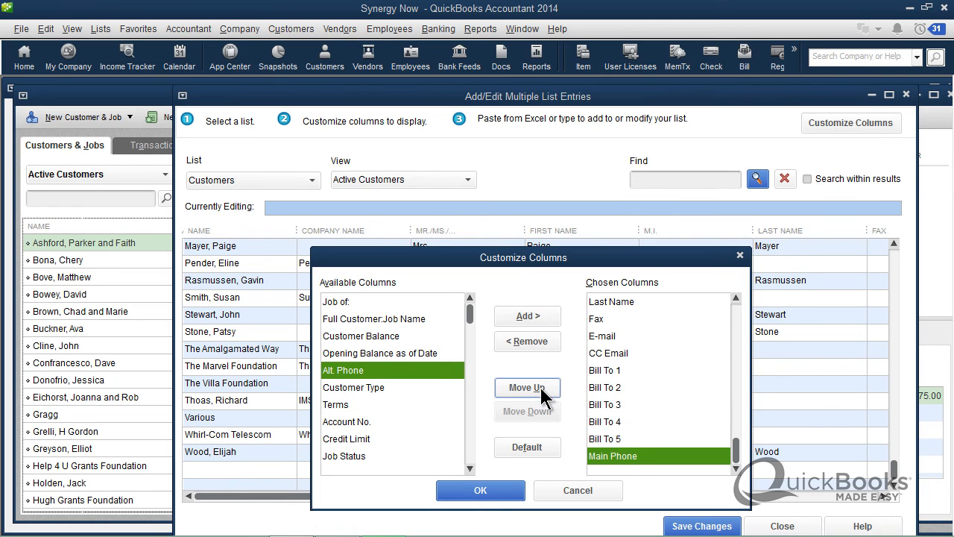
click(528, 387)
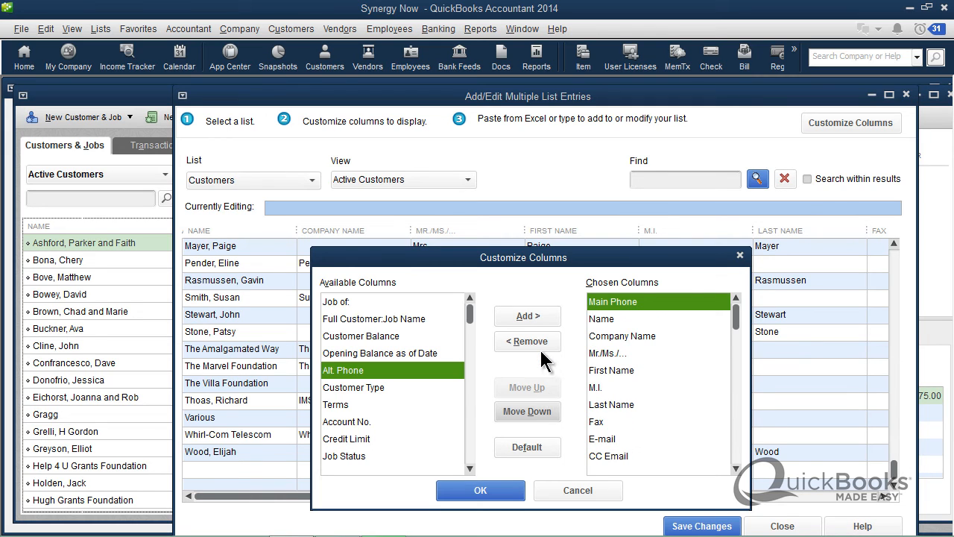
click(528, 411)
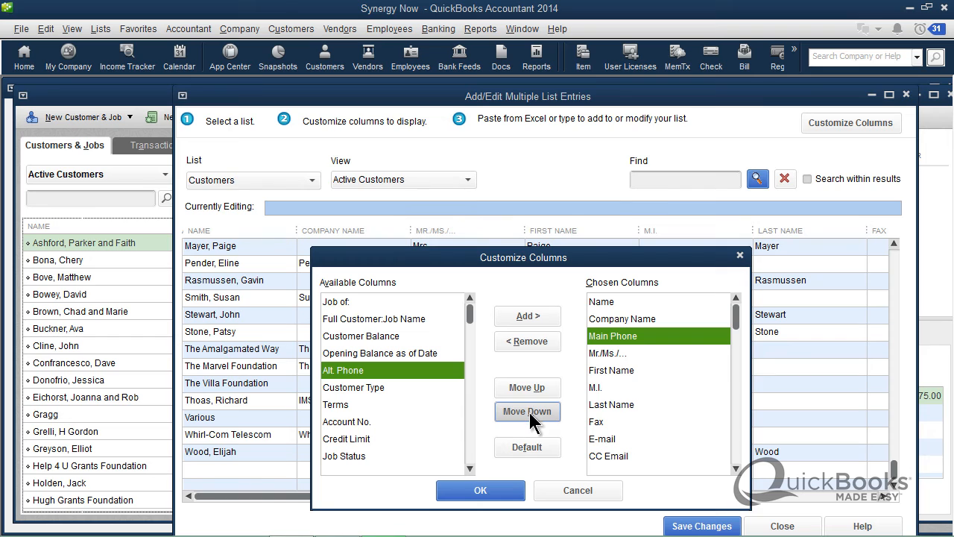
click(480, 489)
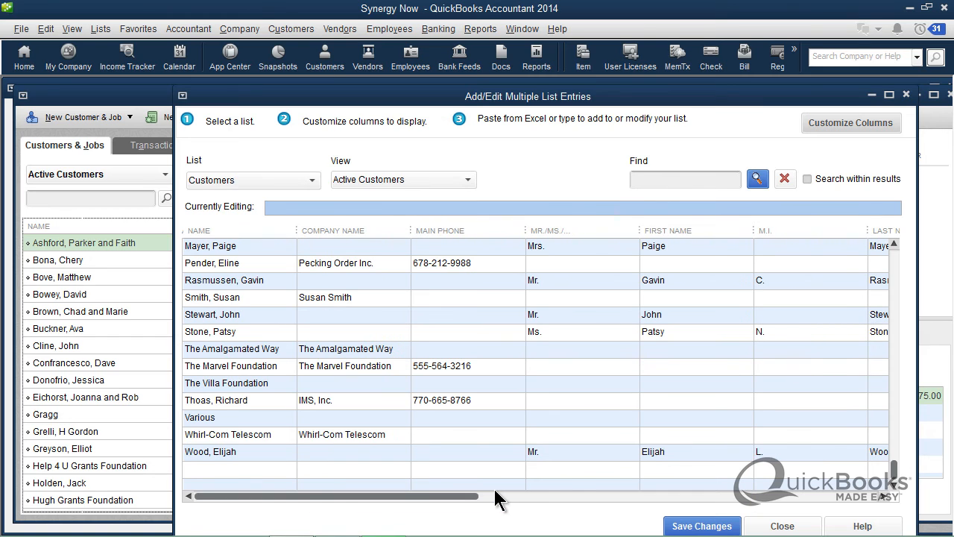
click(210, 244)
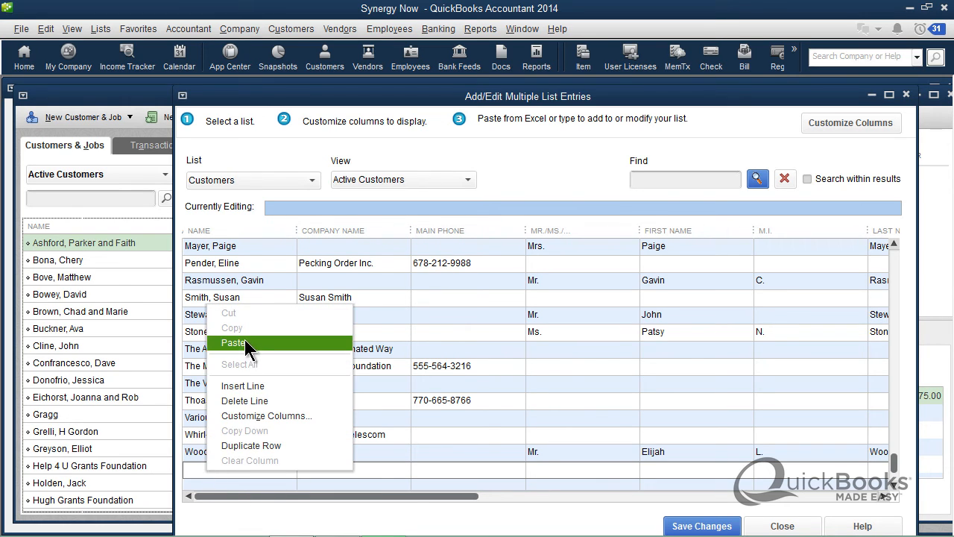
click(233, 343)
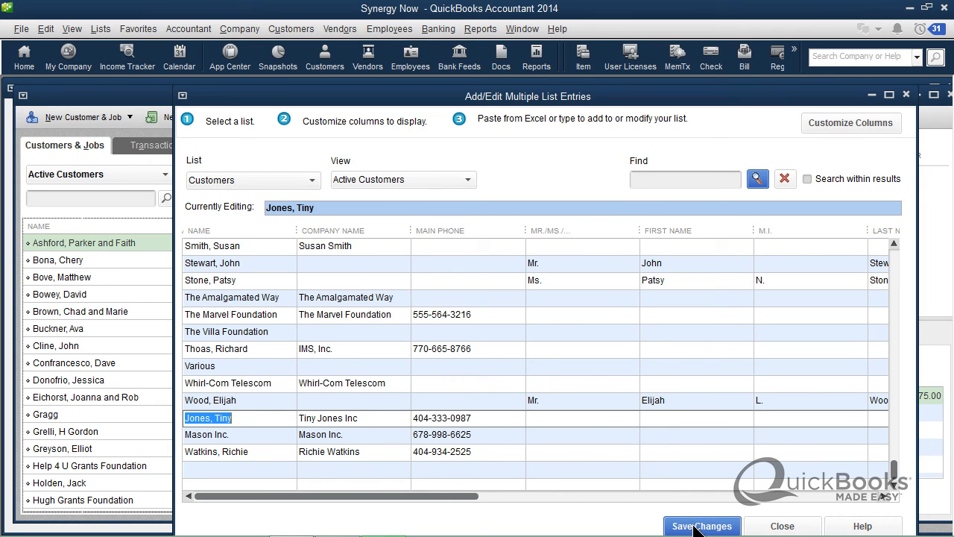
click(701, 524)
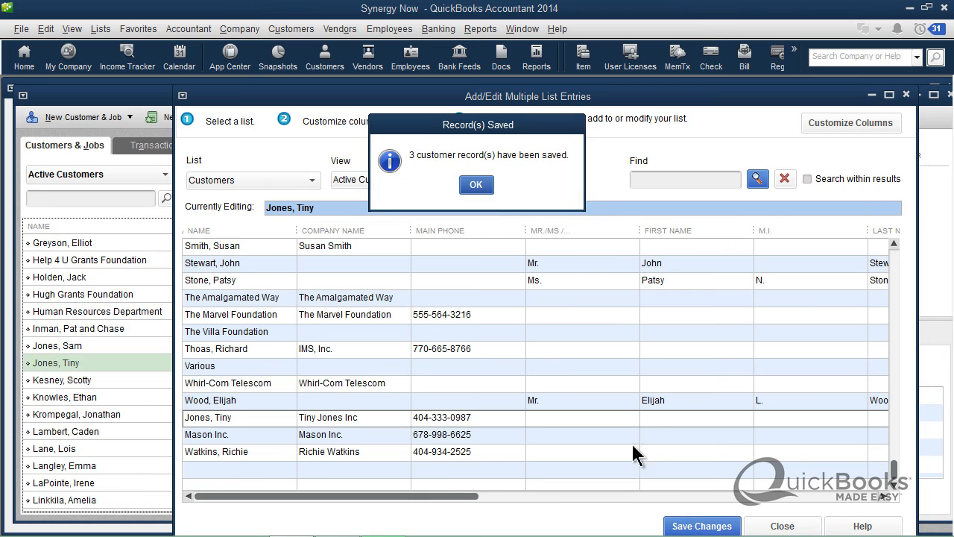
mouse_move(520, 171)
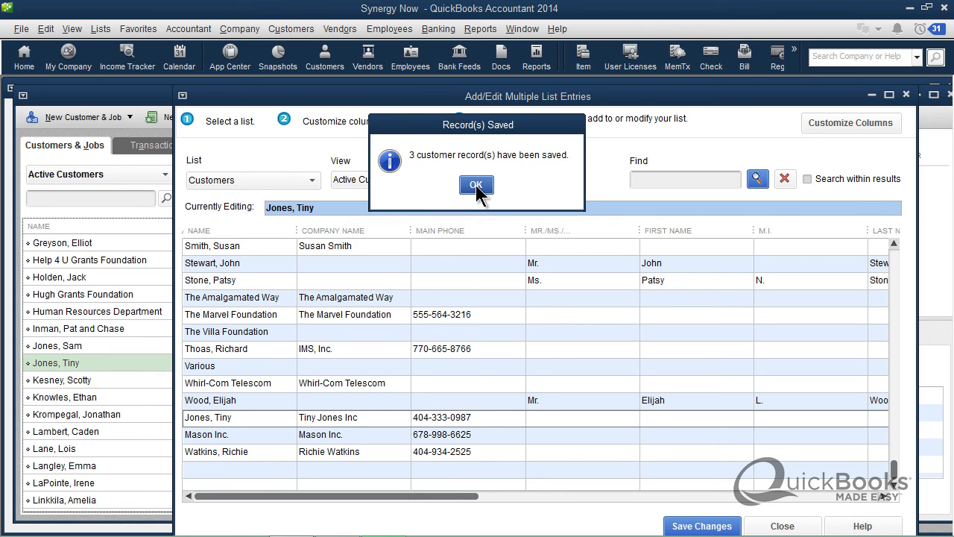
click(477, 185)
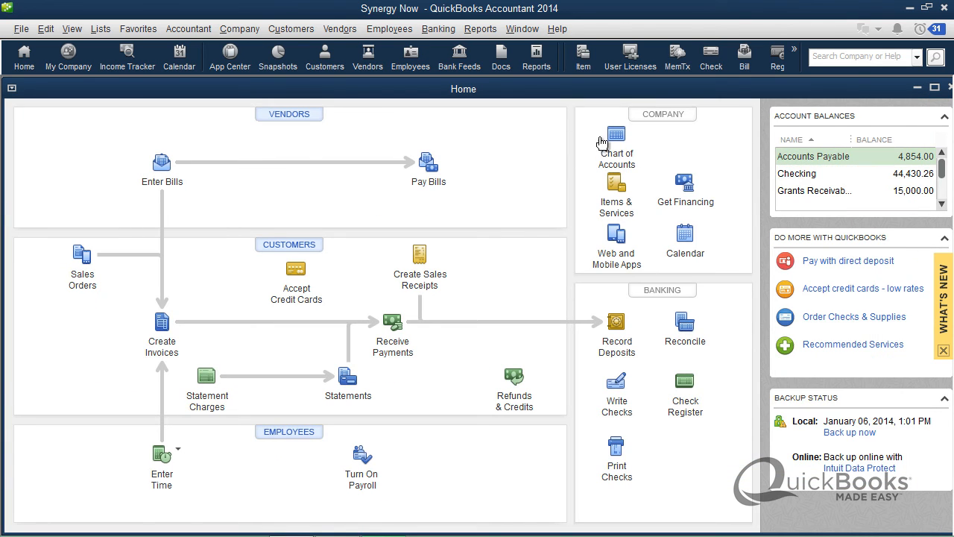
mouse_move(418, 157)
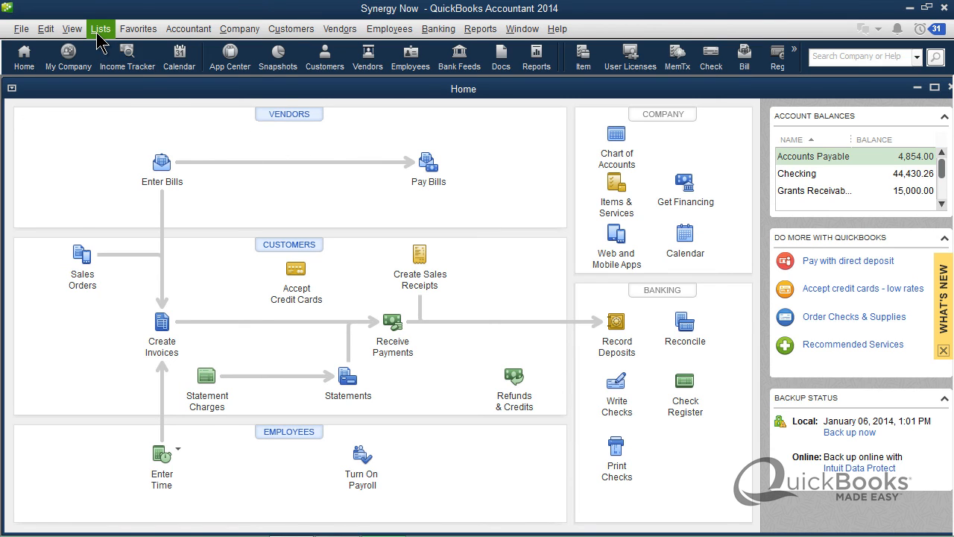
click(100, 29)
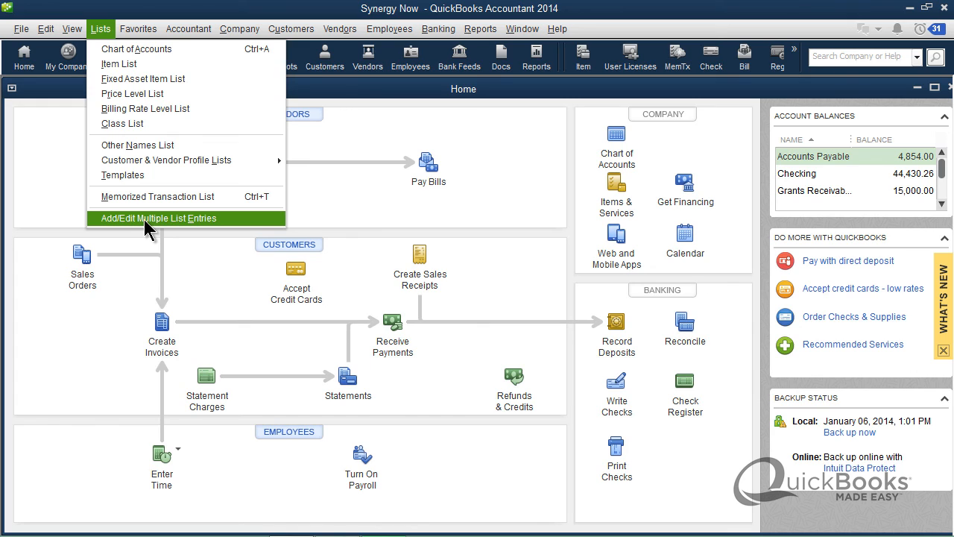
mouse_move(137, 225)
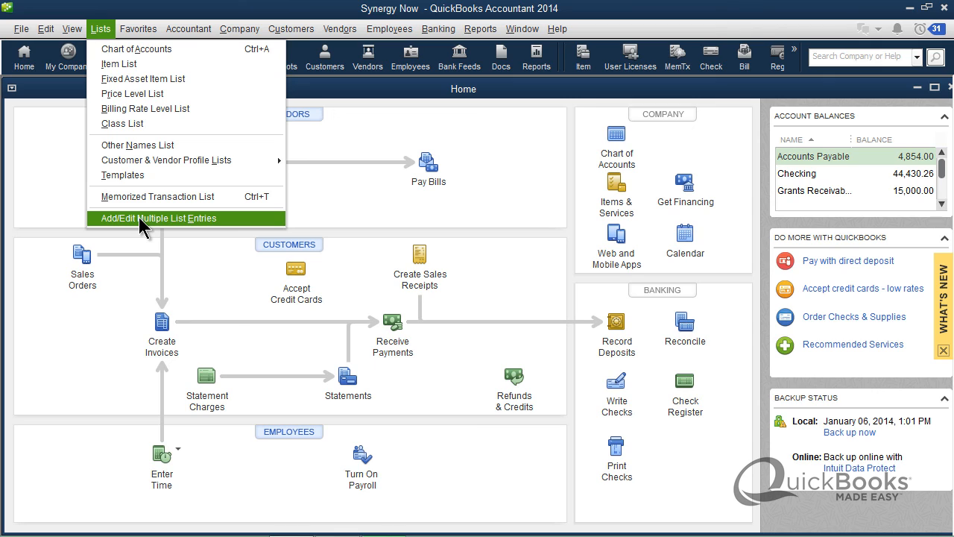
mouse_move(142, 226)
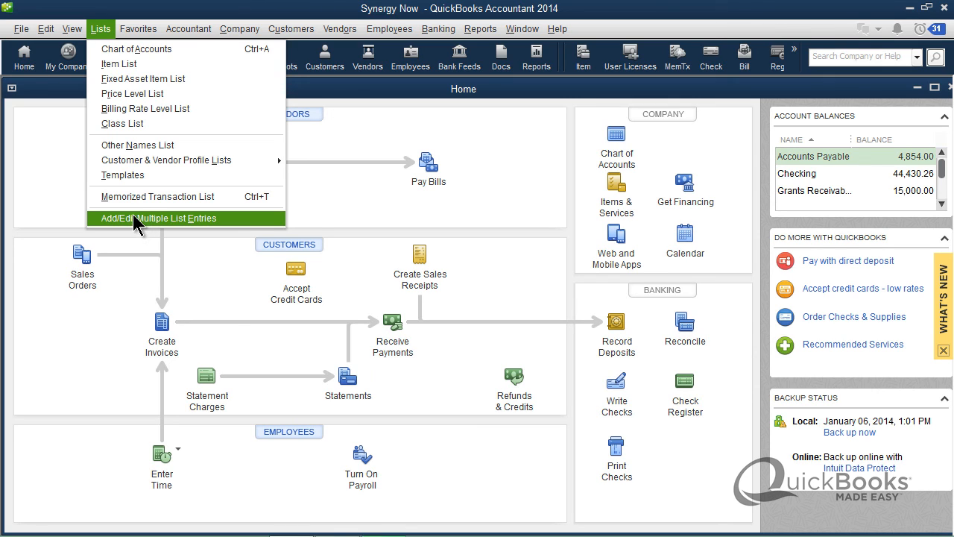
click(21, 29)
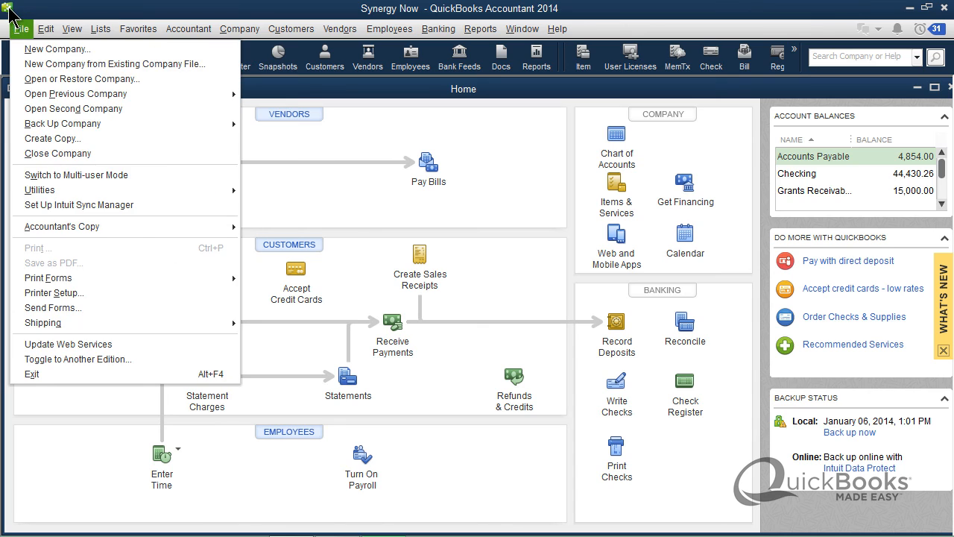
click(72, 28)
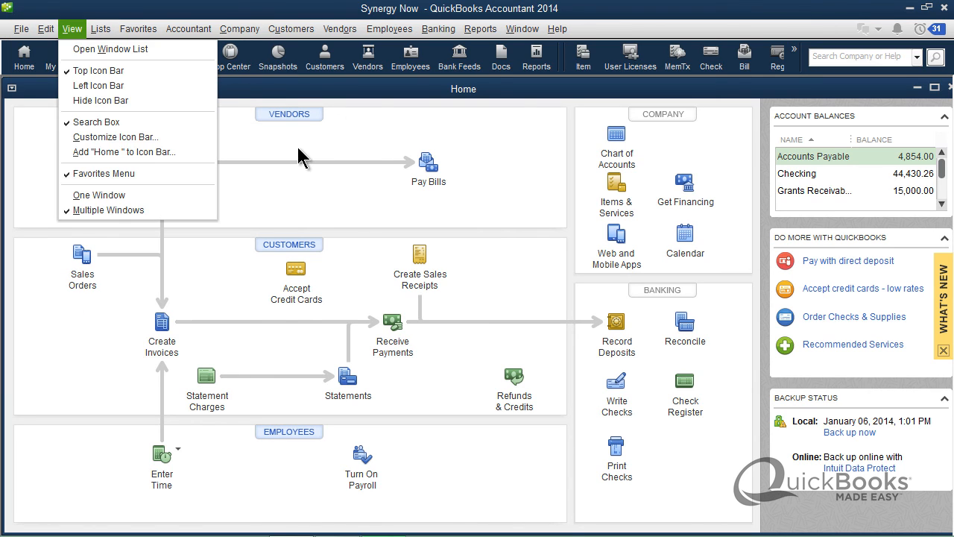